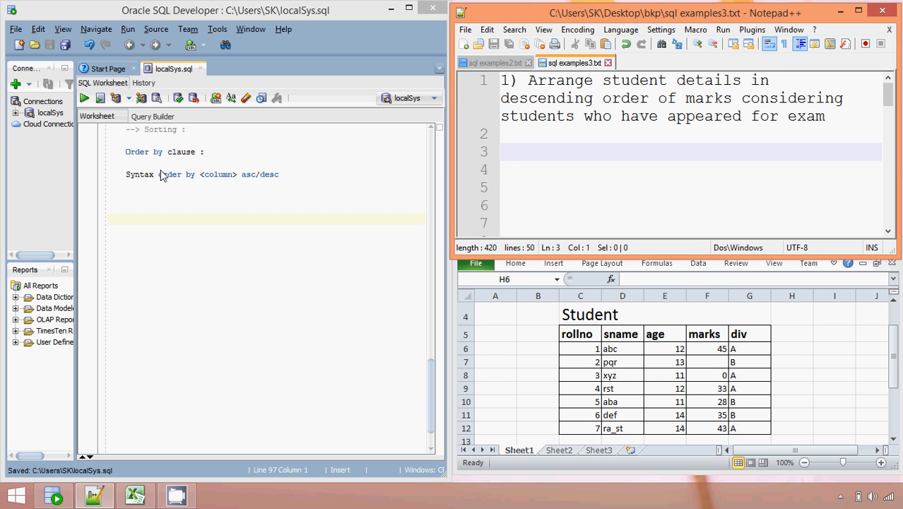
Review the ORDER BY asc/desc syntax note and place the cursor for a new query
click(501, 152)
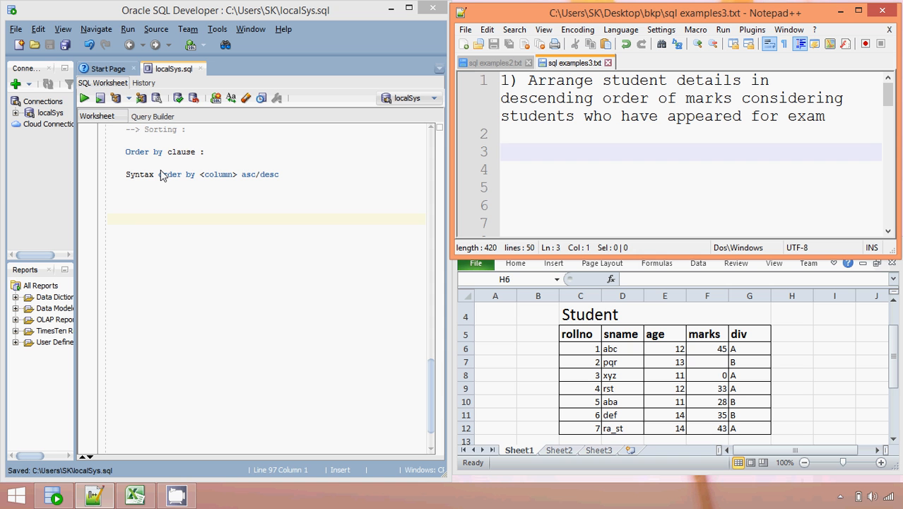
click(123, 219)
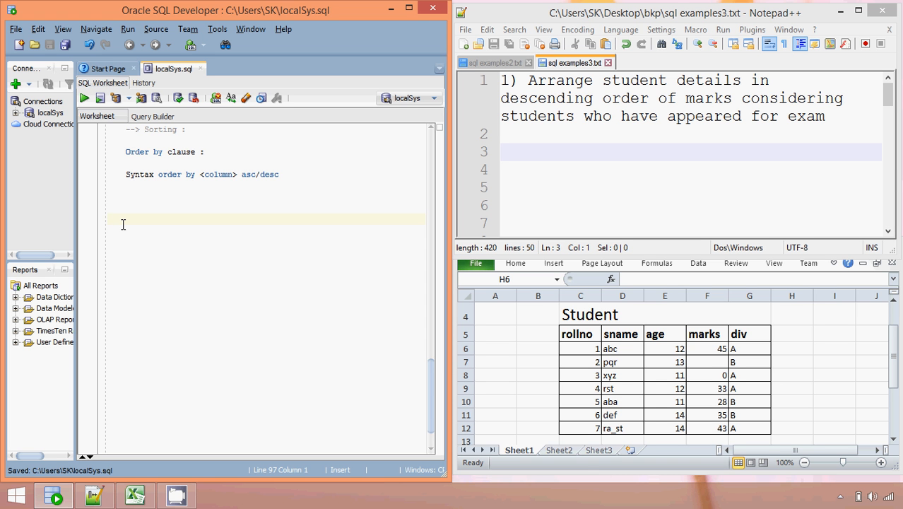
double_click(249, 174)
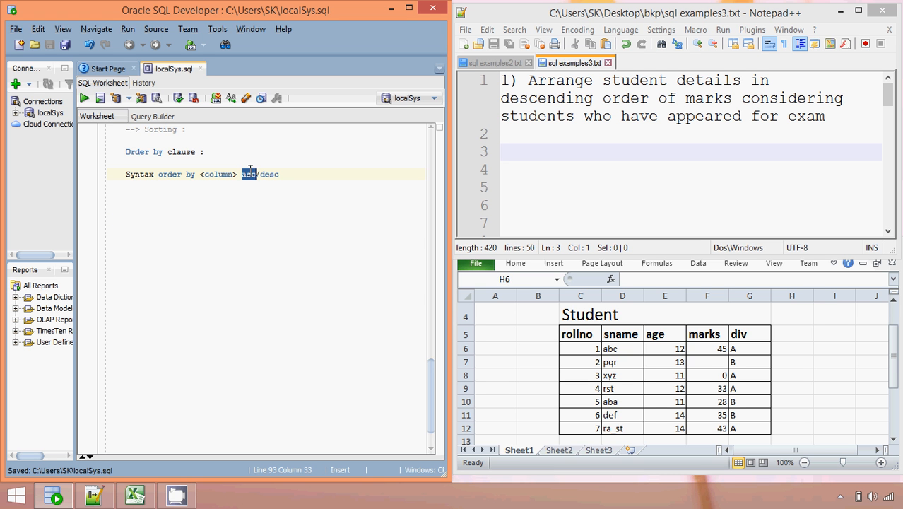
double_click(268, 174)
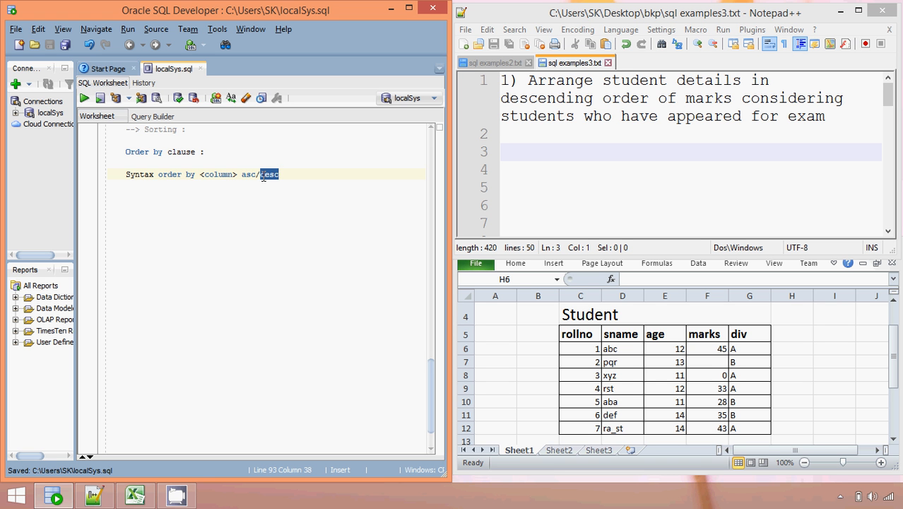
mouse_move(304, 154)
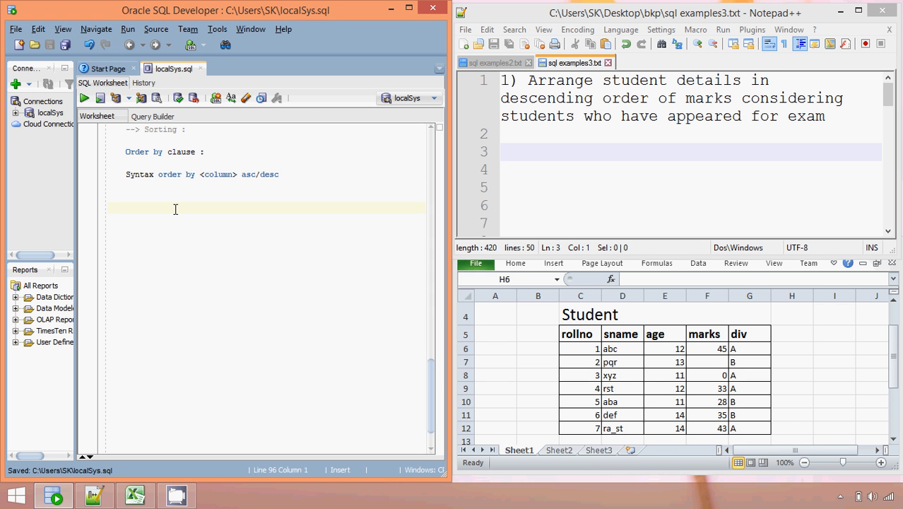
click(107, 208)
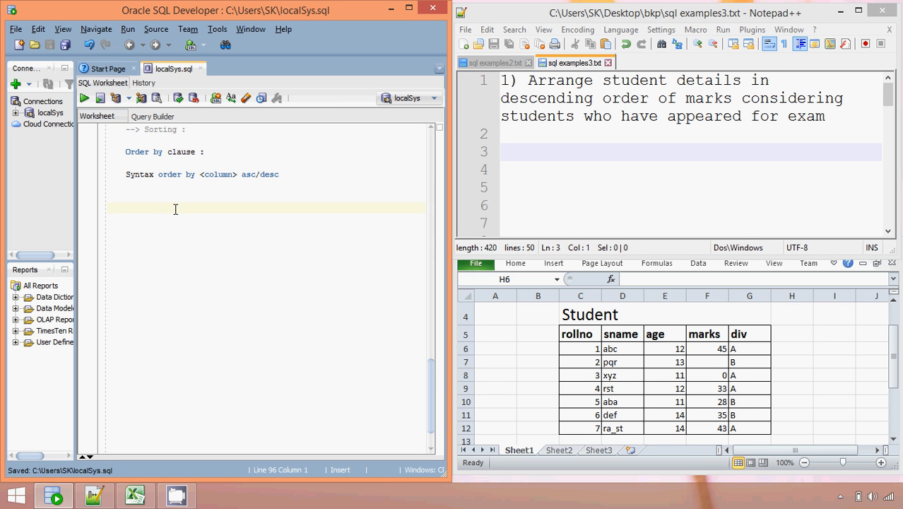
click(108, 208)
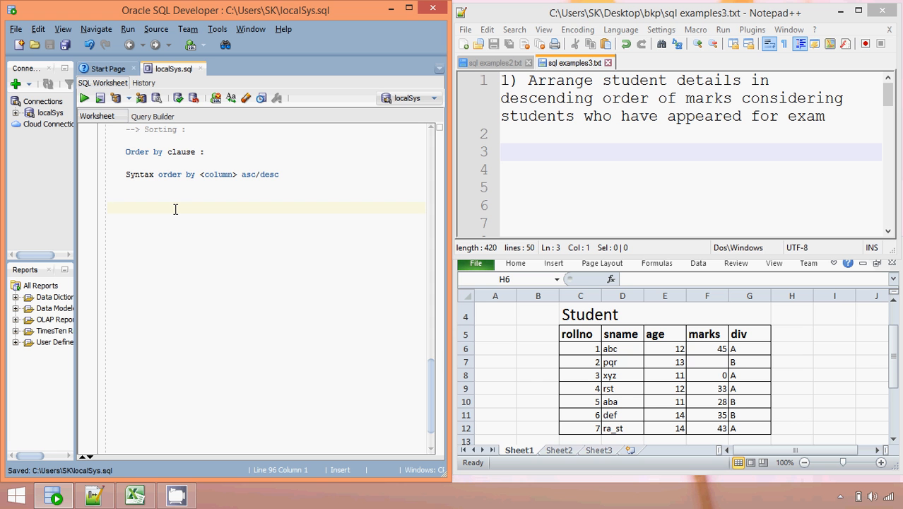
Write SELECT * FROM student WHERE marks IS NOT NULL ORDER BY marks DESC;
text(select *)
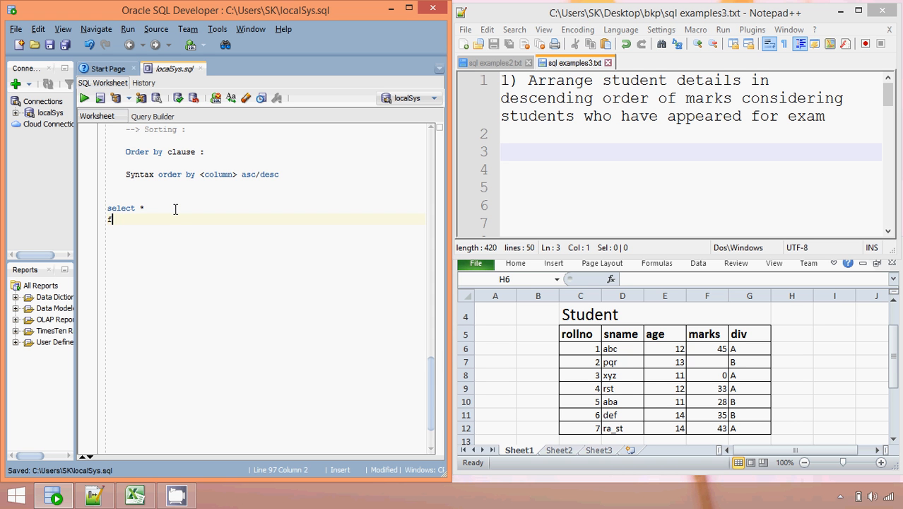
text(from student)
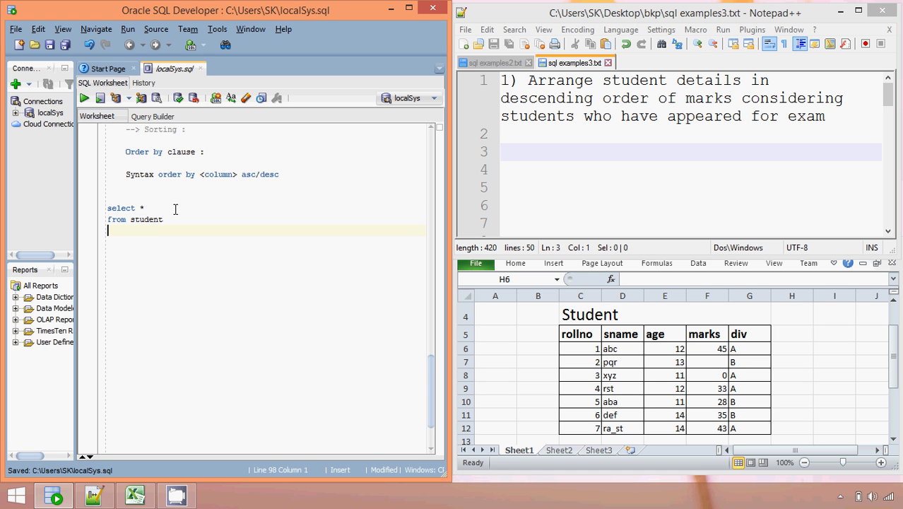
text(where)
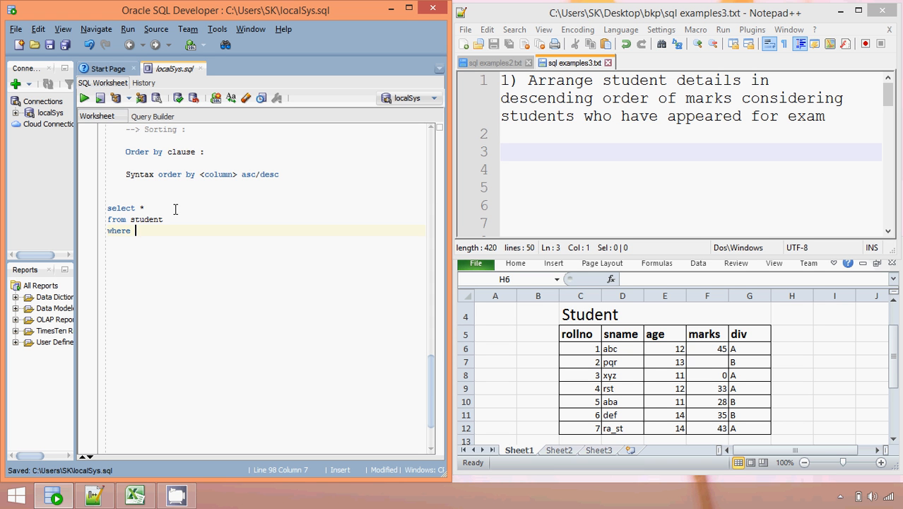
text(marks)
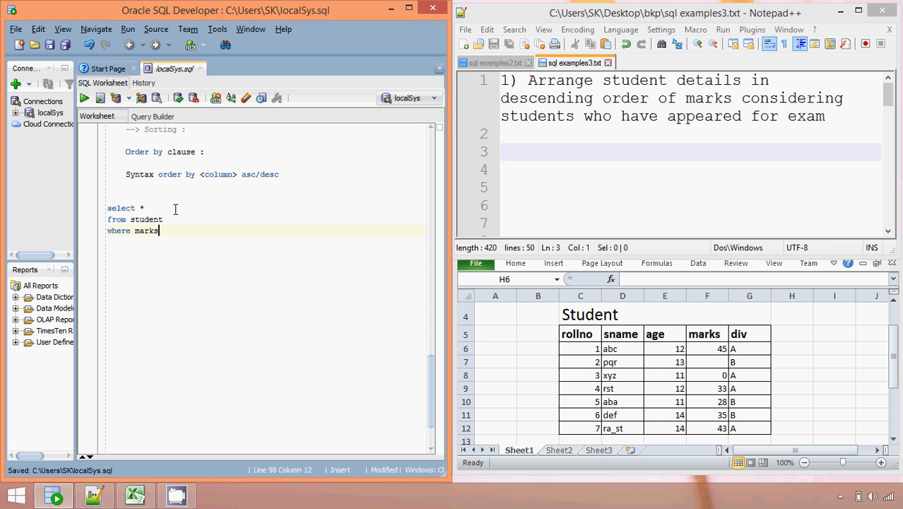
text(is not nul)
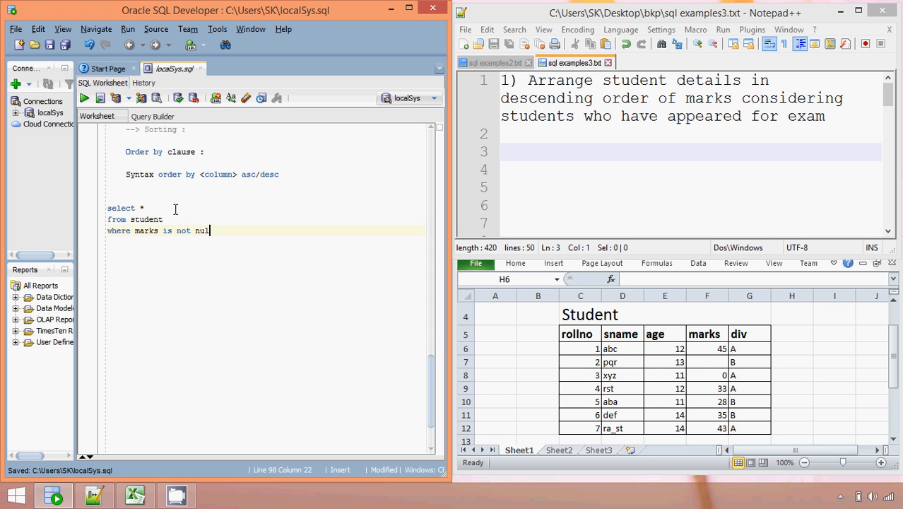
key(Return)
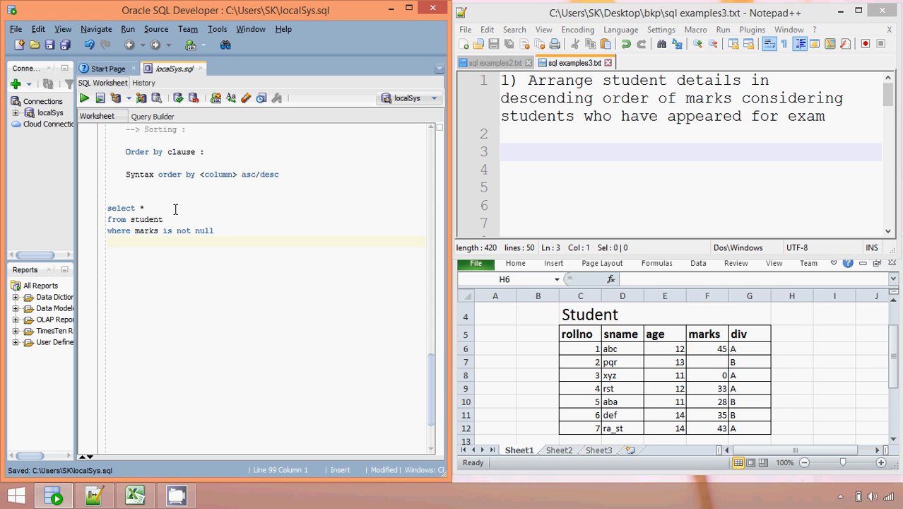
text(order by marks)
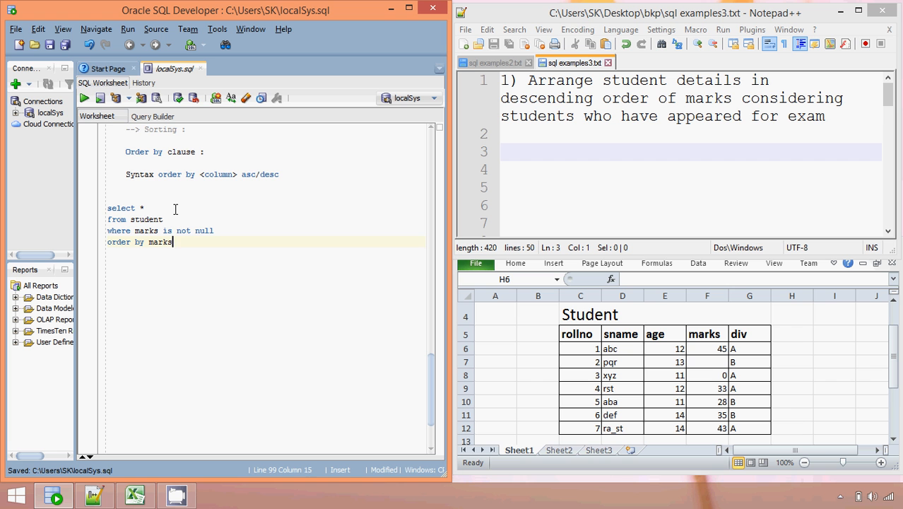
text(desc.)
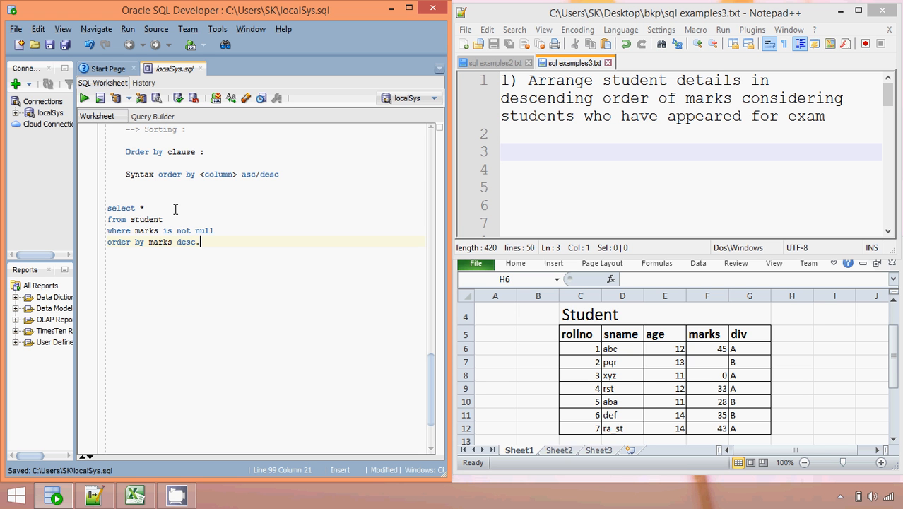
text(;)
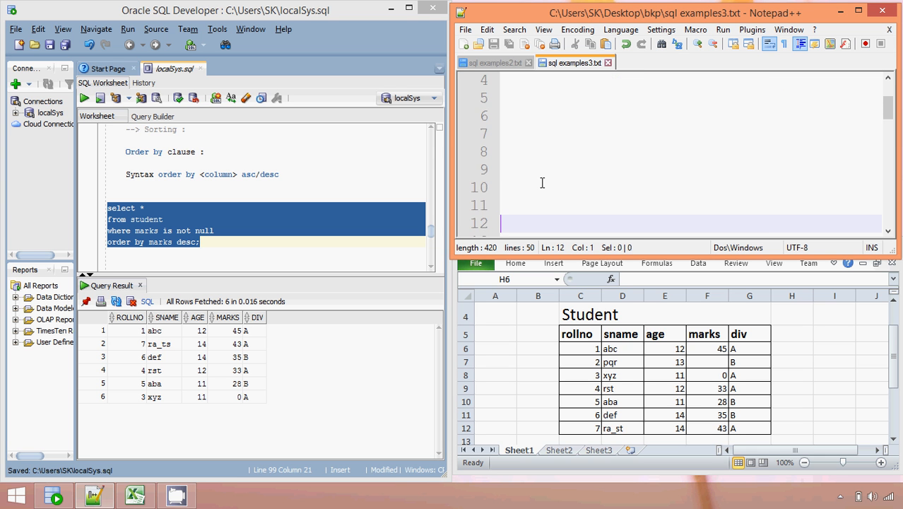
Scroll the notes to task 2 about student names and percentages, then return to the worksheet
scroll(down, 3)
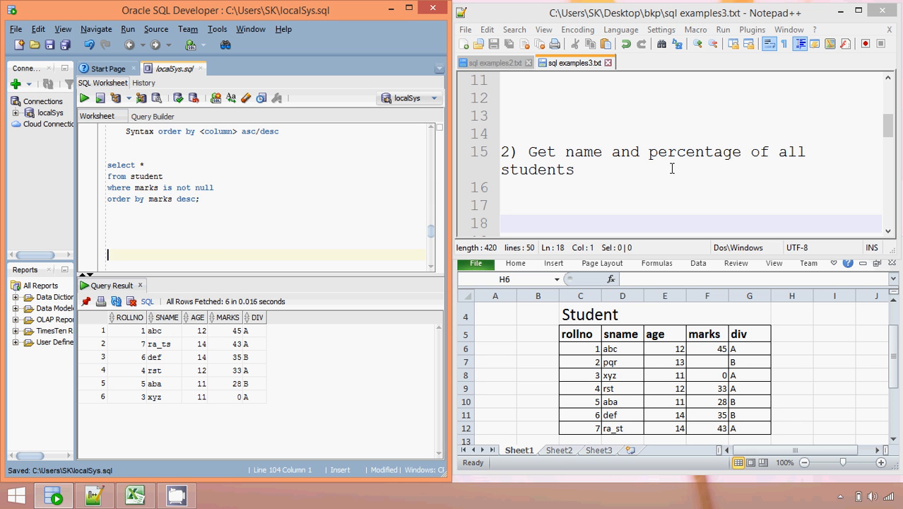
double_click(537, 169)
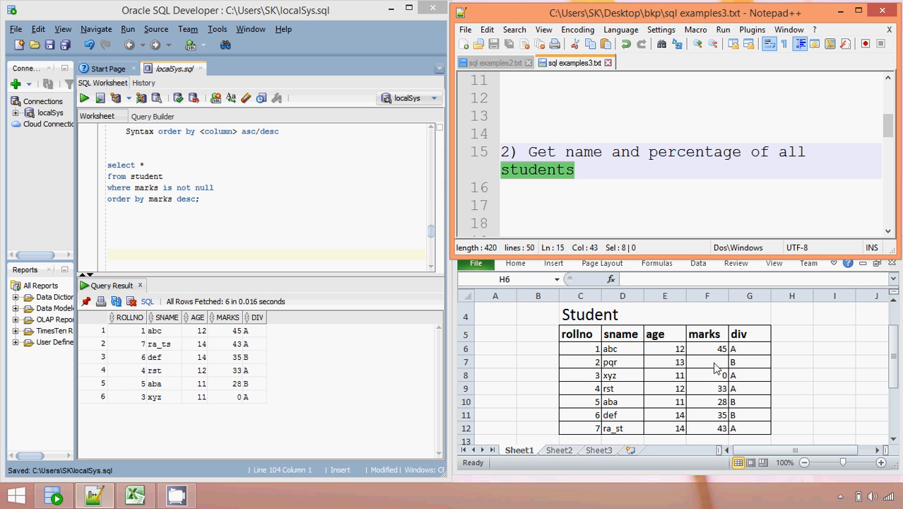
mouse_move(458, 251)
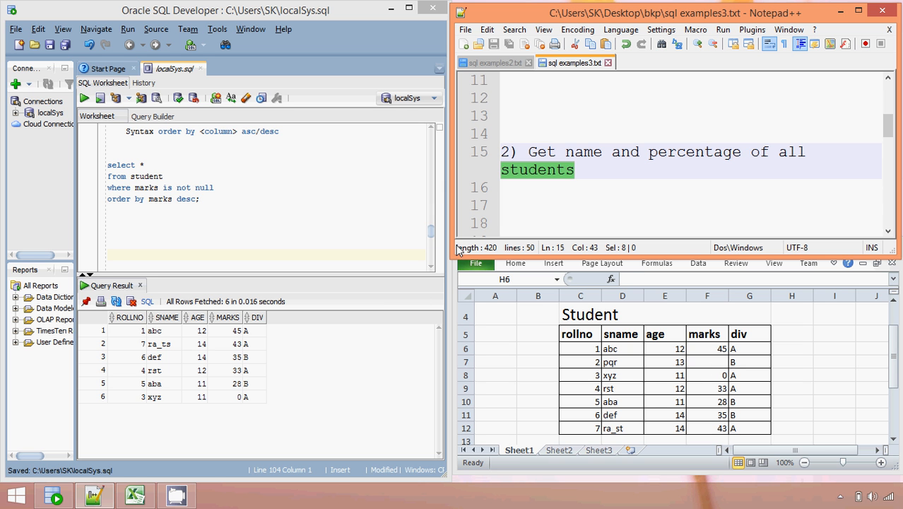
click(266, 221)
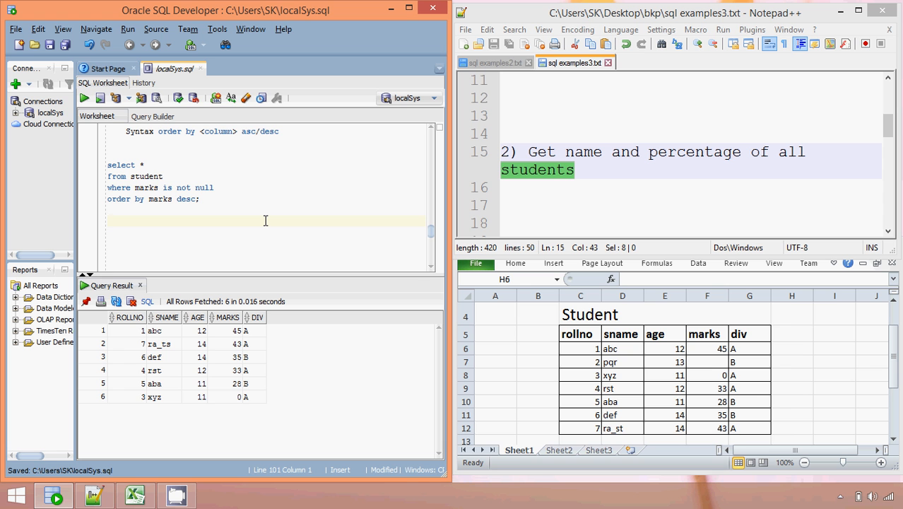
Write select sname,marks*2 from student; in the worksheet
text(s)
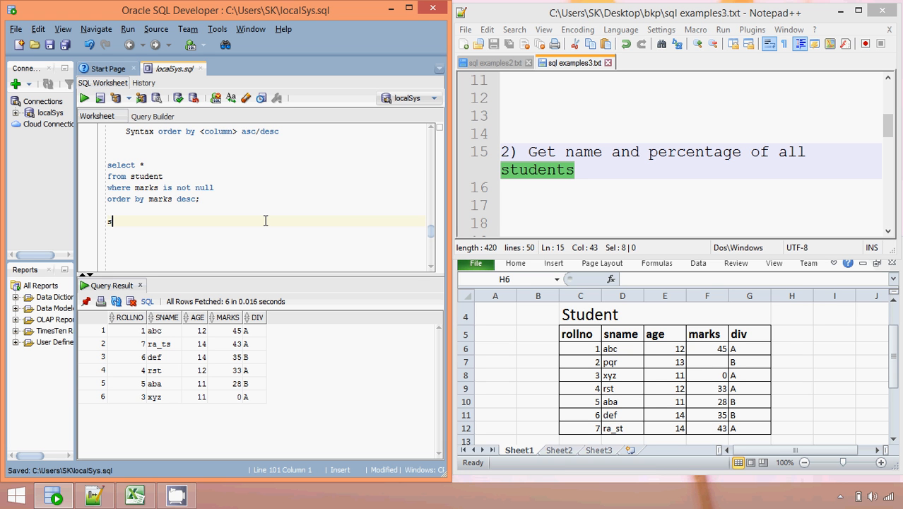
text(select sname)
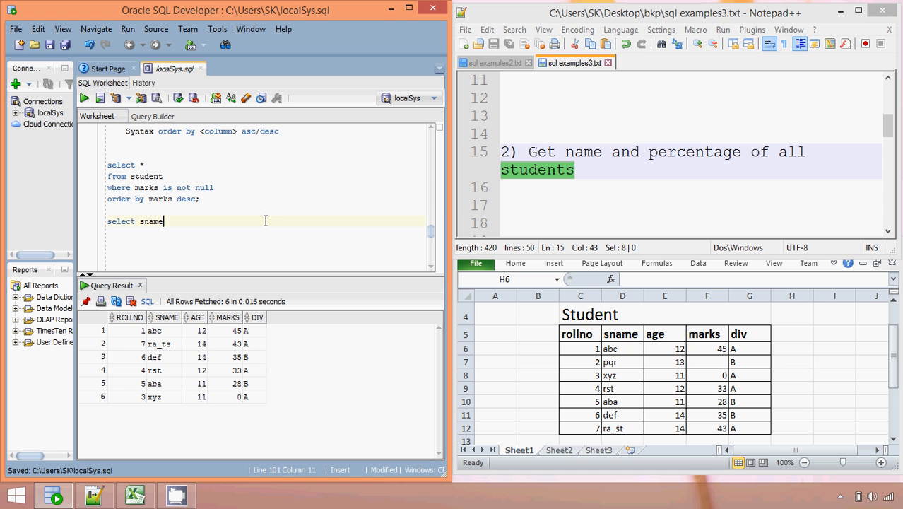
text(,marks)
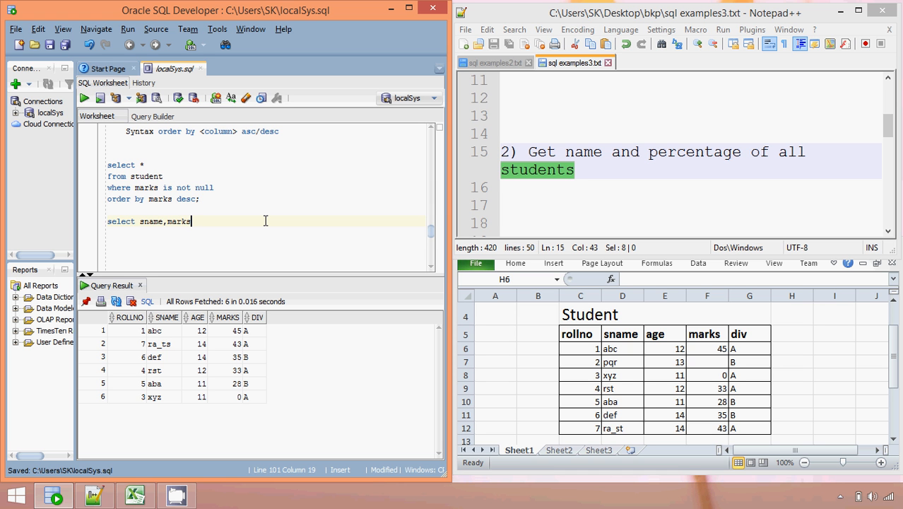
text(*2)
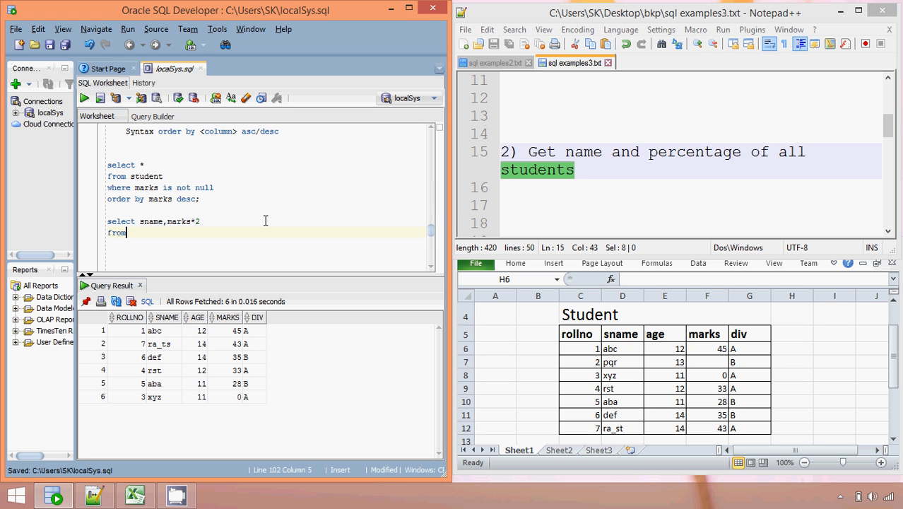
text(from)
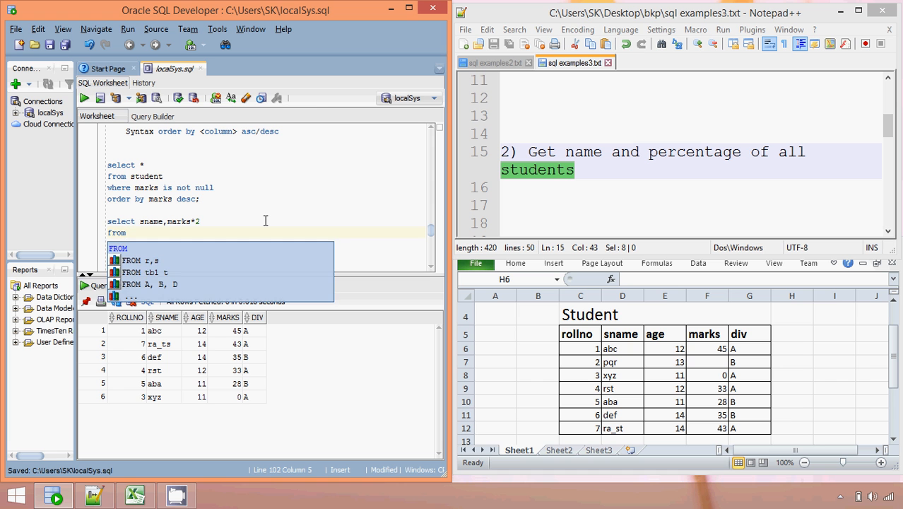
text(student;)
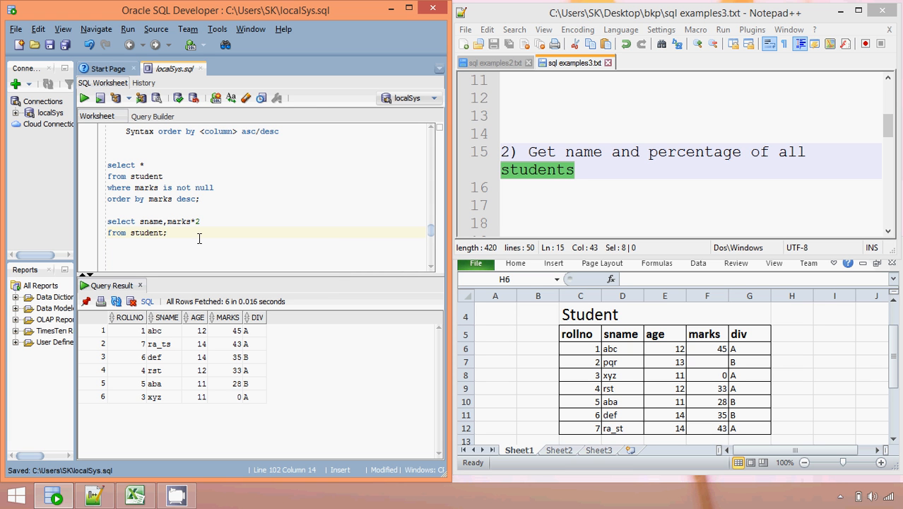
Run the doubled-marks query, returning seven rows including one null
drag(200, 232, 107, 220)
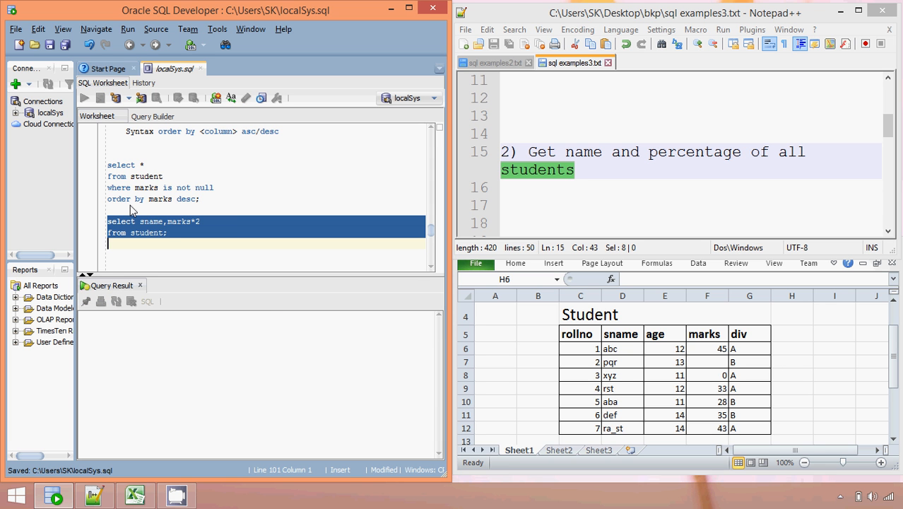
click(83, 98)
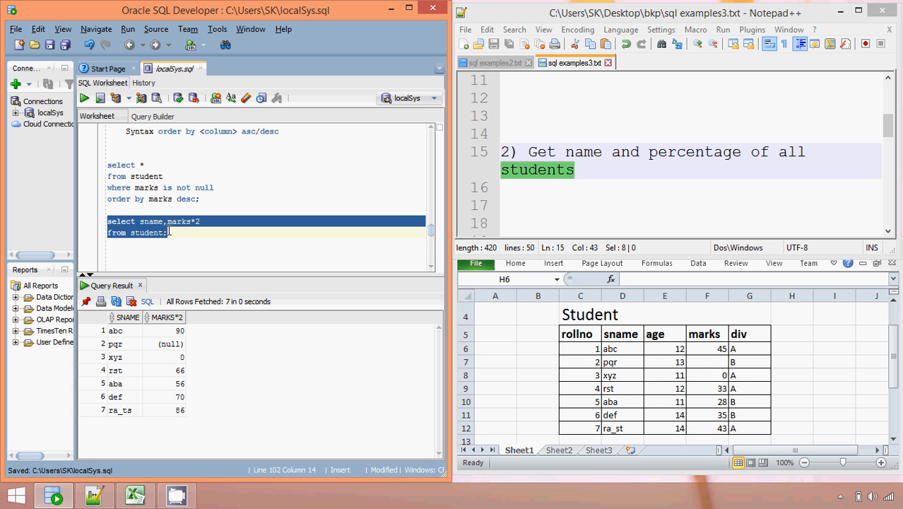
double_click(178, 220)
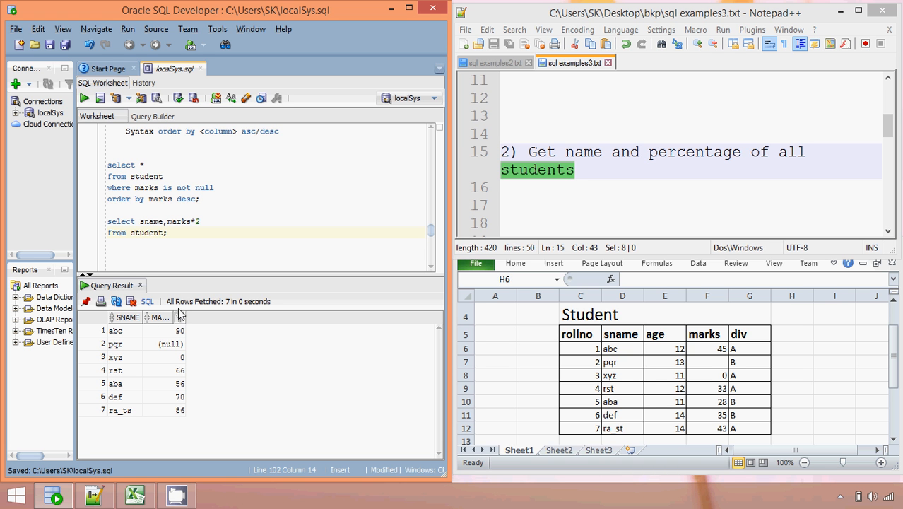
Add an 'Alias -->' note line below the student query
click(170, 256)
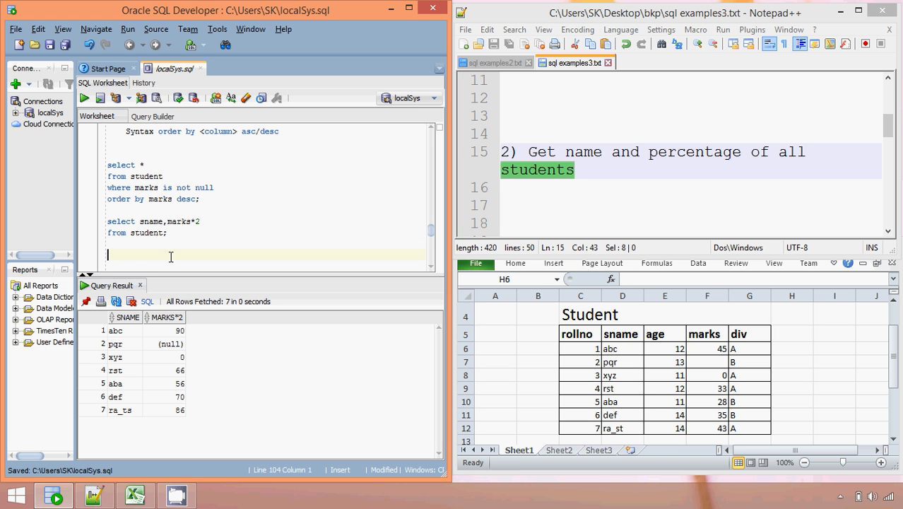
text(Ali)
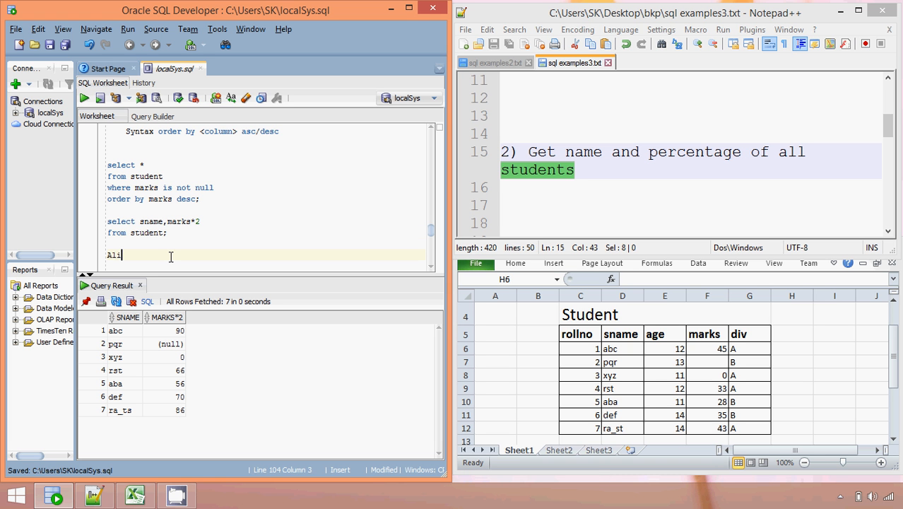
text(as --)
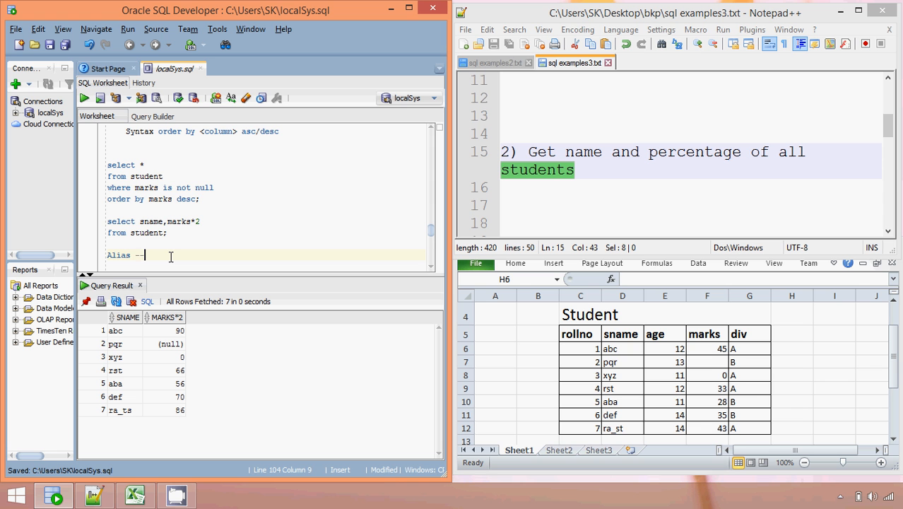
text(>)
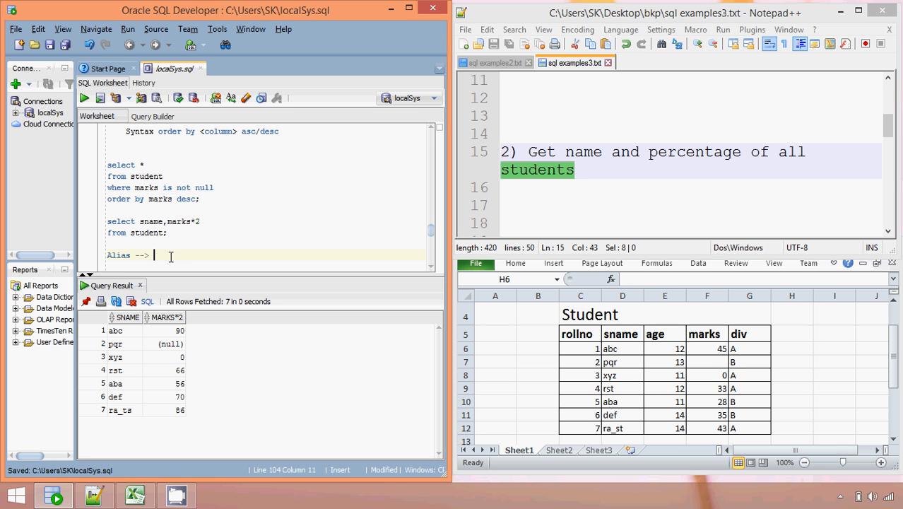
Alias marks*2 as percentage and rerun so the column is headed PERCENTAGE
click(219, 220)
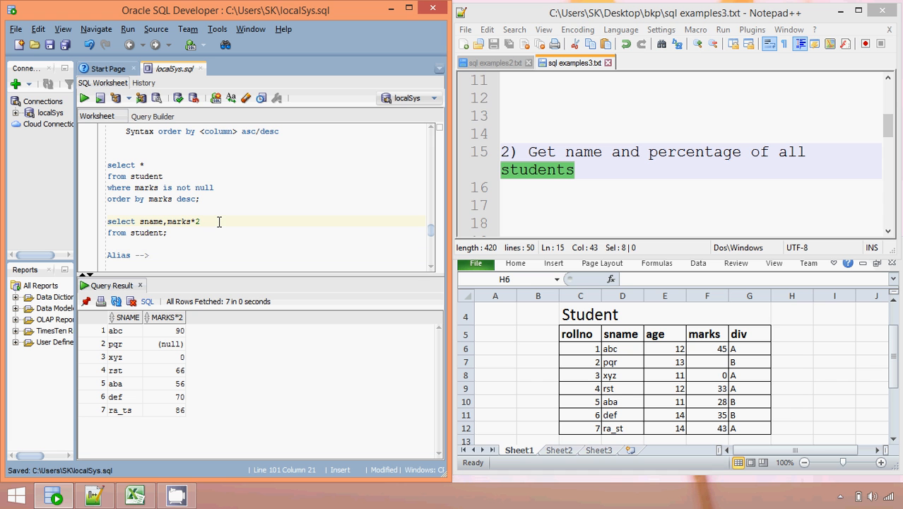
text(percen)
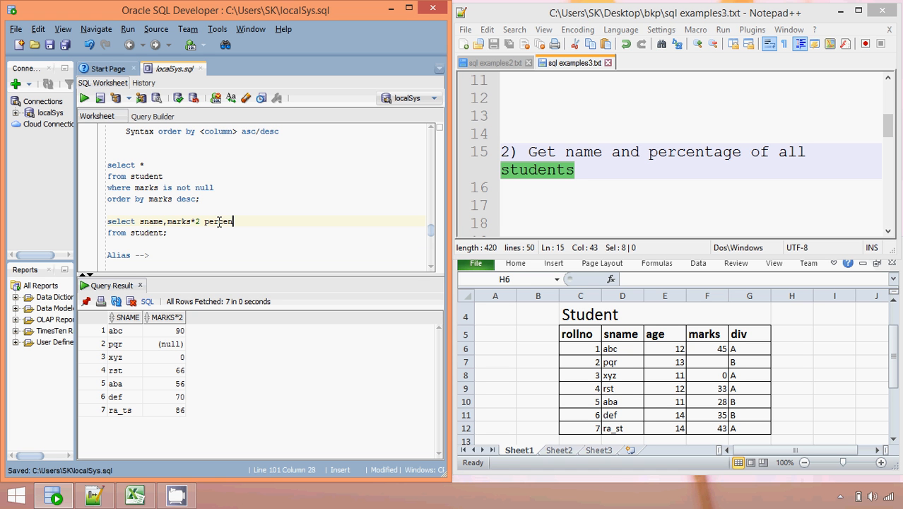
text(tage)
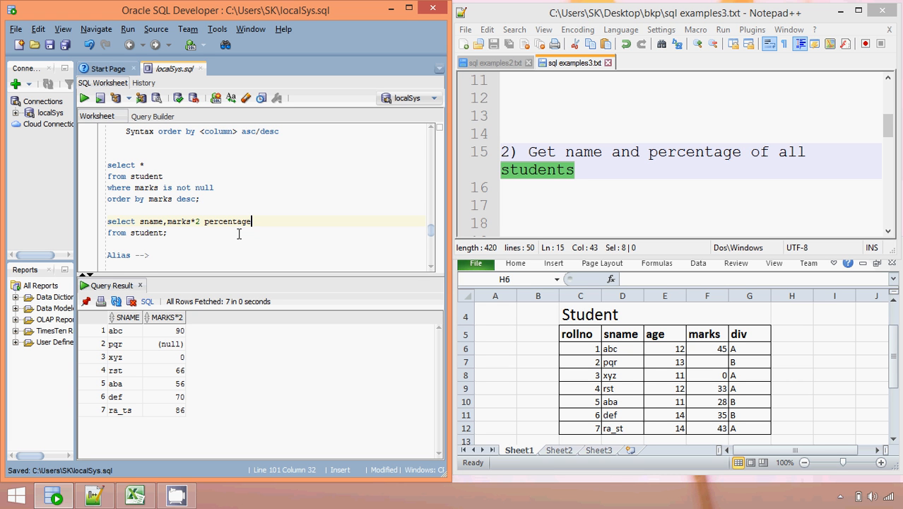
click(168, 233)
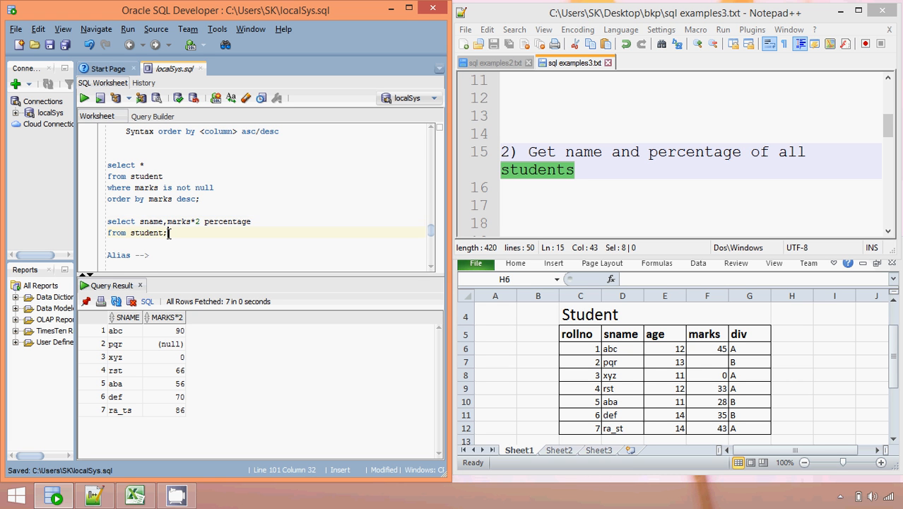
click(85, 98)
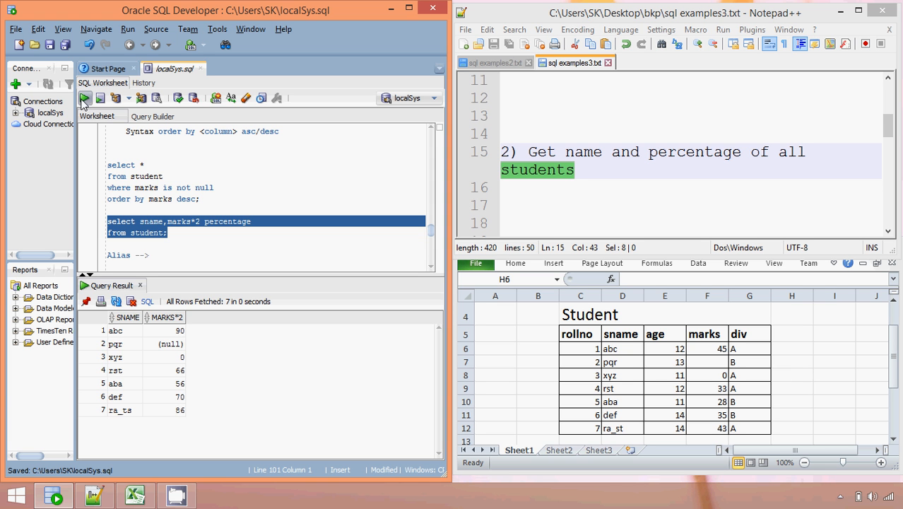
click(85, 98)
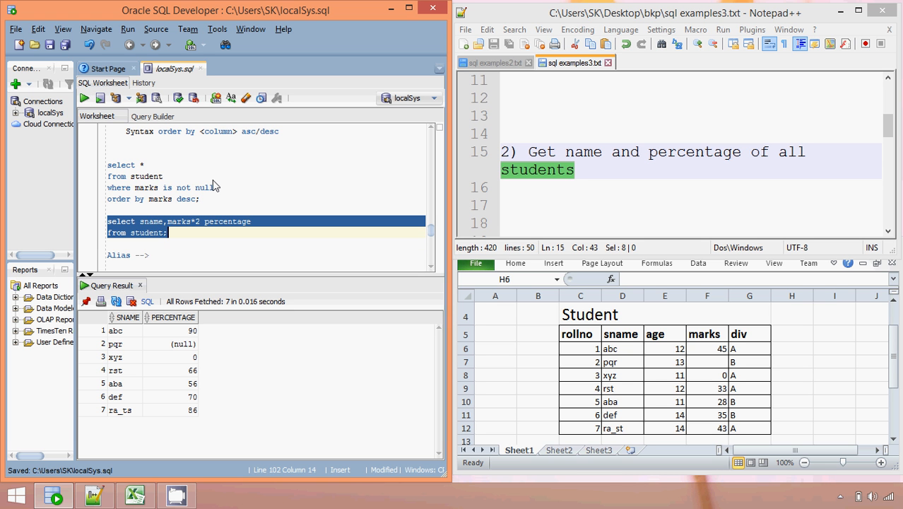
click(164, 220)
text( s)
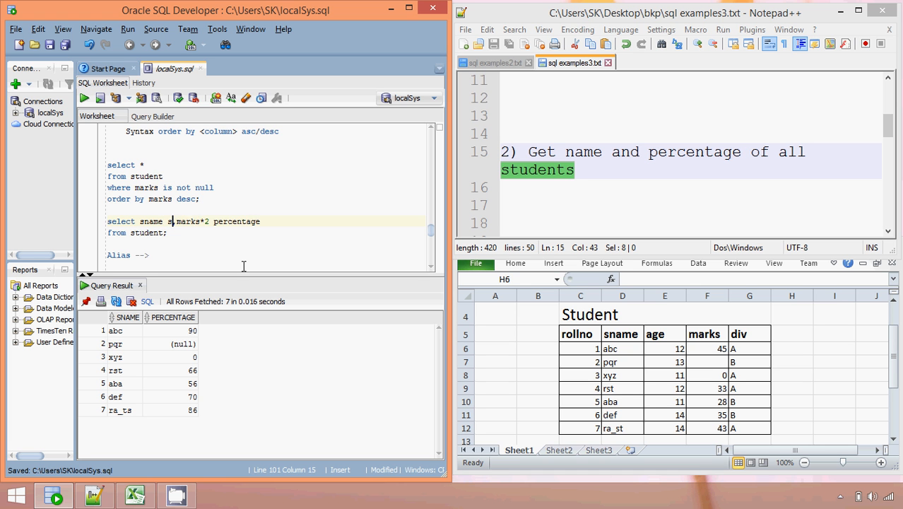
Alias sname as student_name and rerun, showing STUDENT_NAME beside PERCENTAGE
text(tudent)
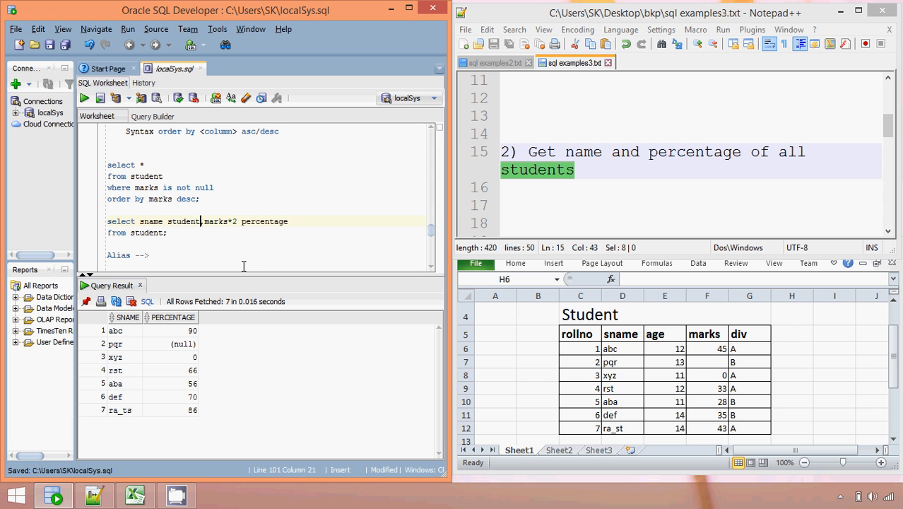
text(_name)
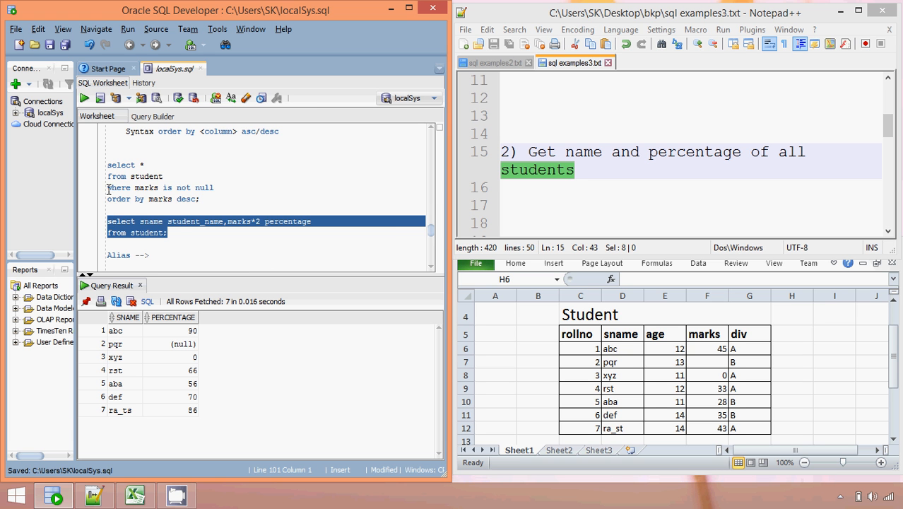
click(83, 99)
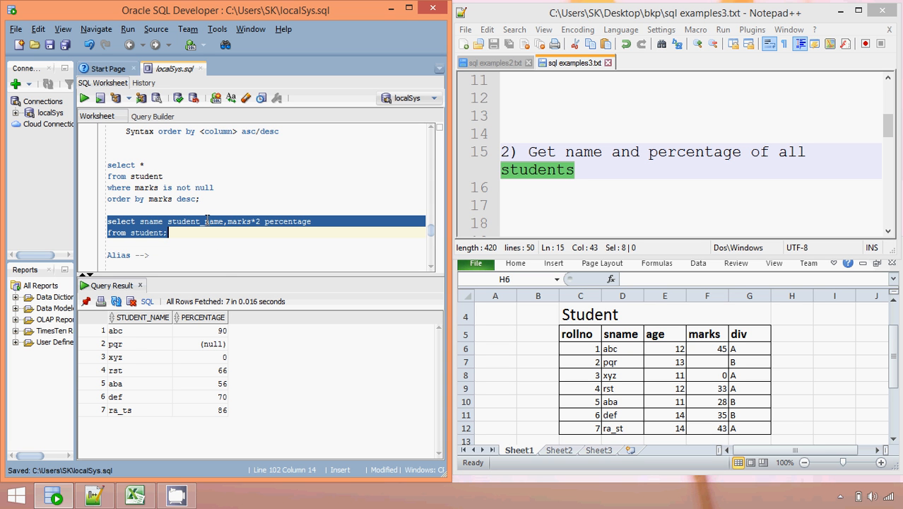
click(209, 221)
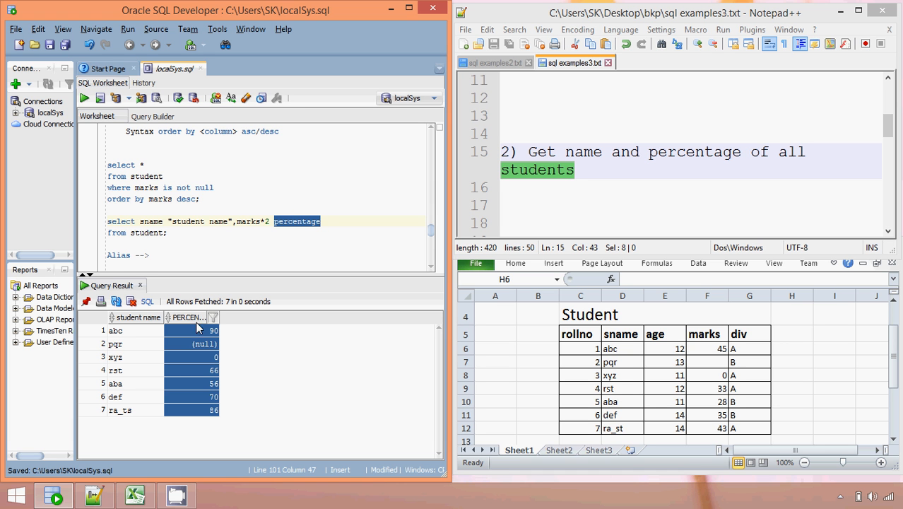
Quote the percentage alias and rerun, giving lowercase student name and percentage headers
click(296, 220)
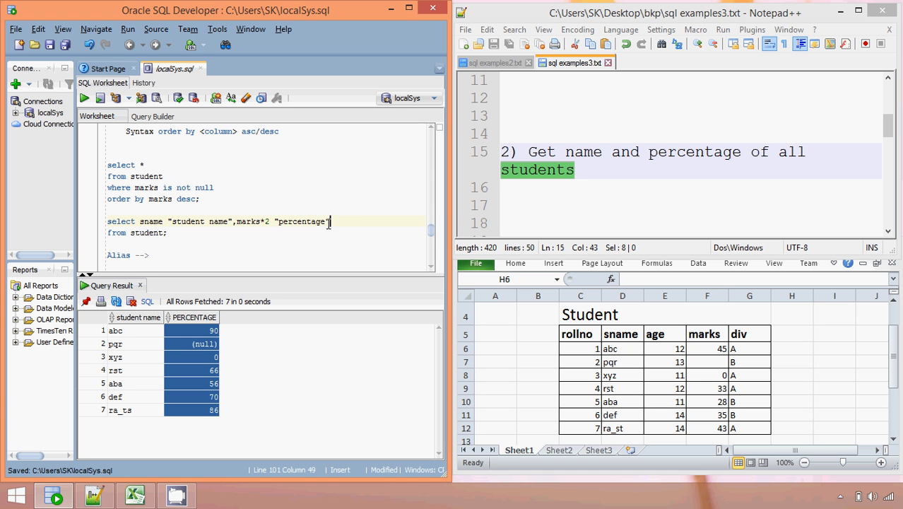
drag(332, 220, 108, 232)
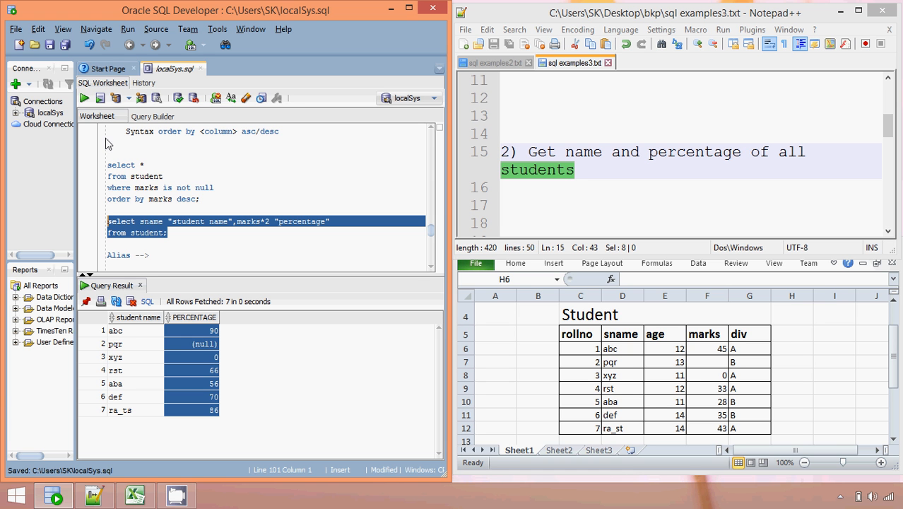
click(85, 98)
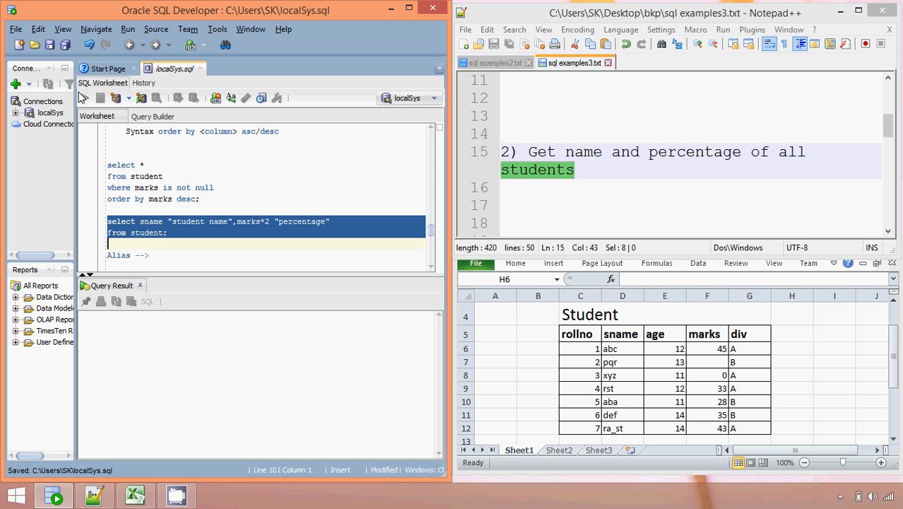
click(85, 97)
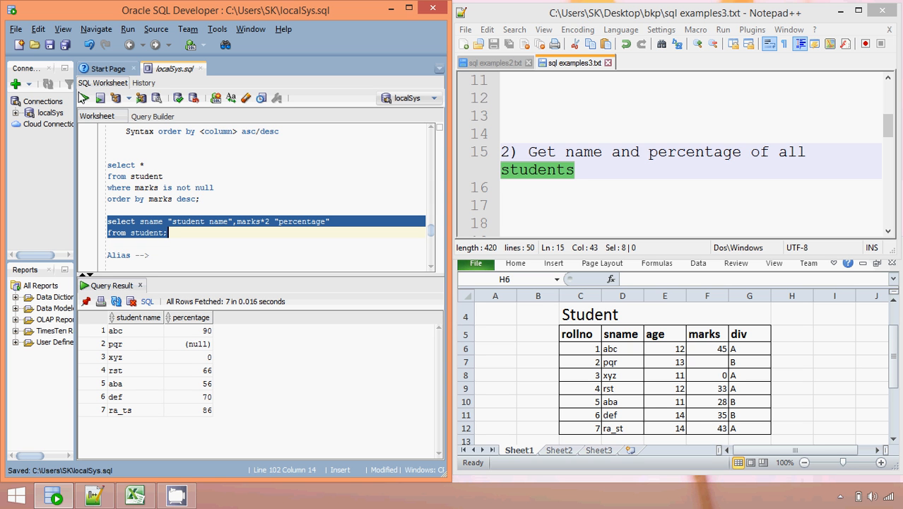
click(635, 153)
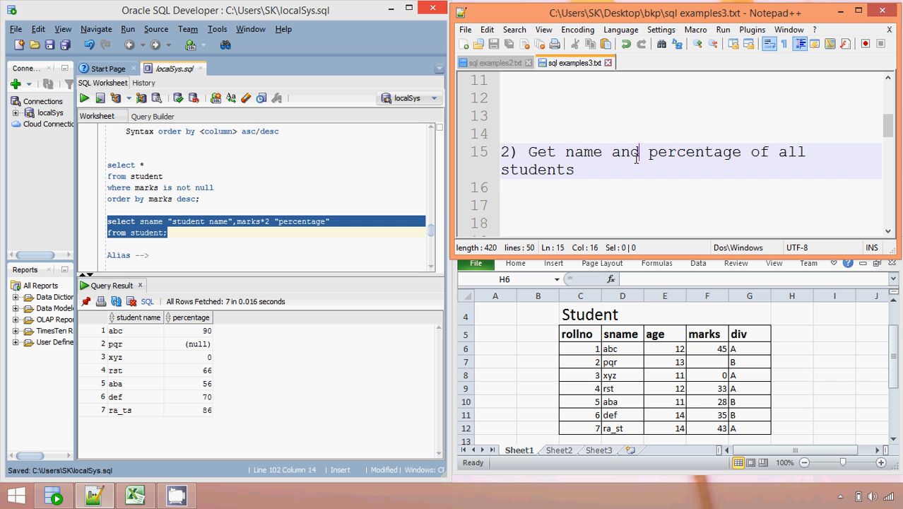
Scroll the notes to exercise 3 on students above 60%, then return to the worksheet
scroll(down, 3)
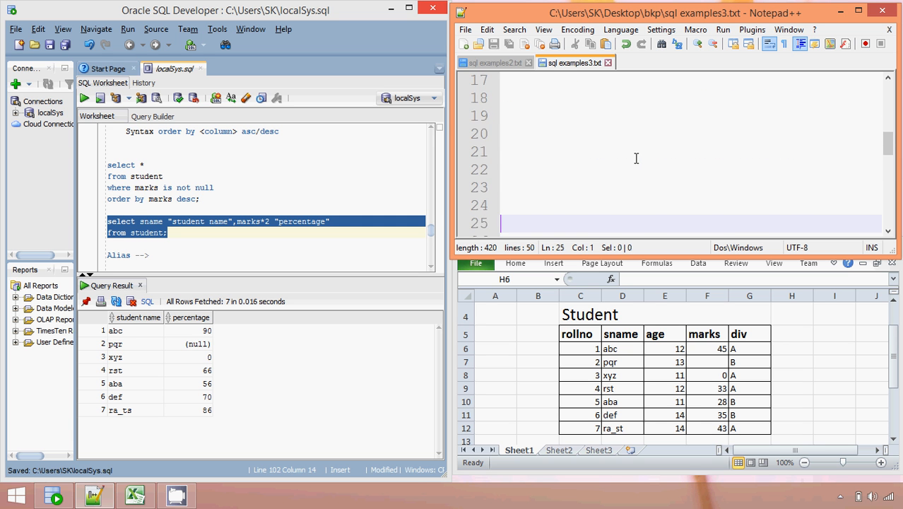
scroll(down, 3)
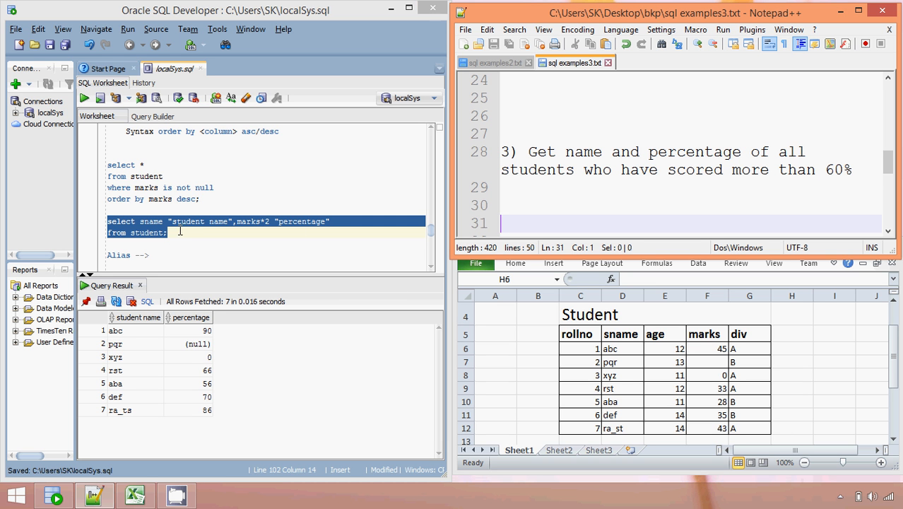
click(234, 221)
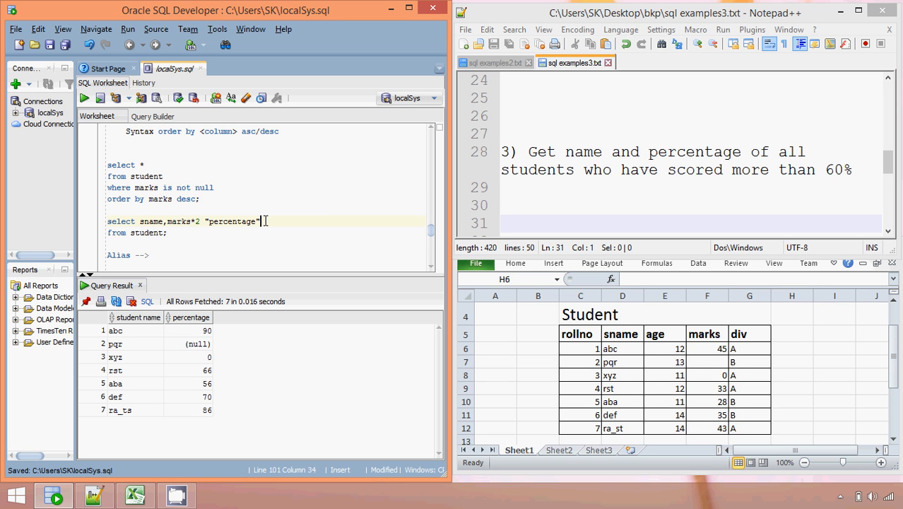
Add where marks*2>60; to the query and run it, returning four students
click(175, 232)
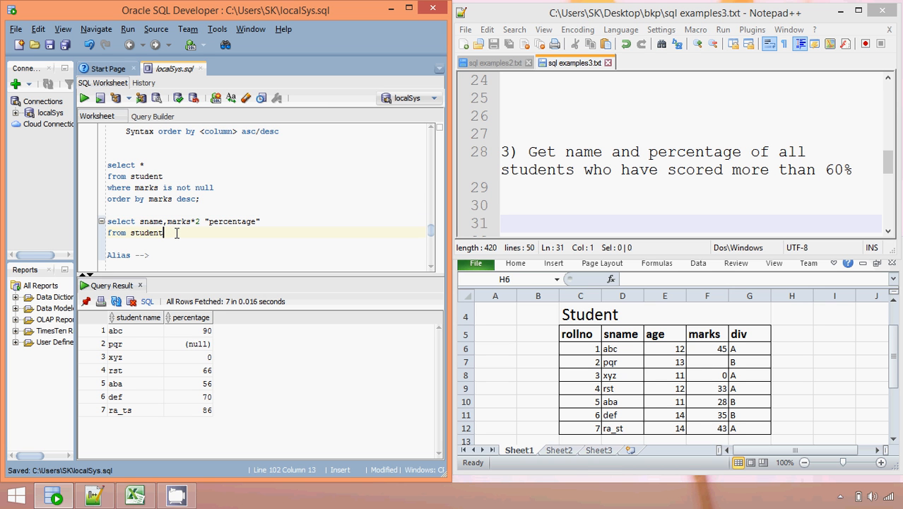
text(ma)
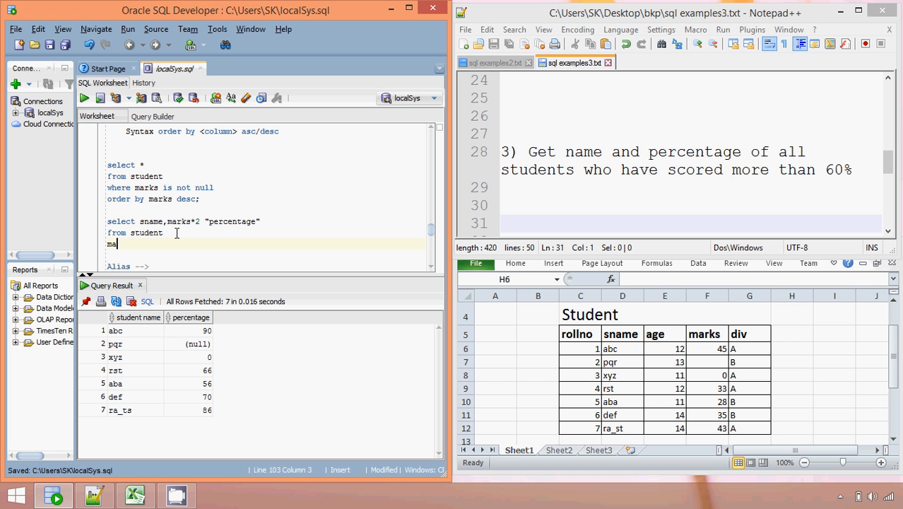
key(backspace)
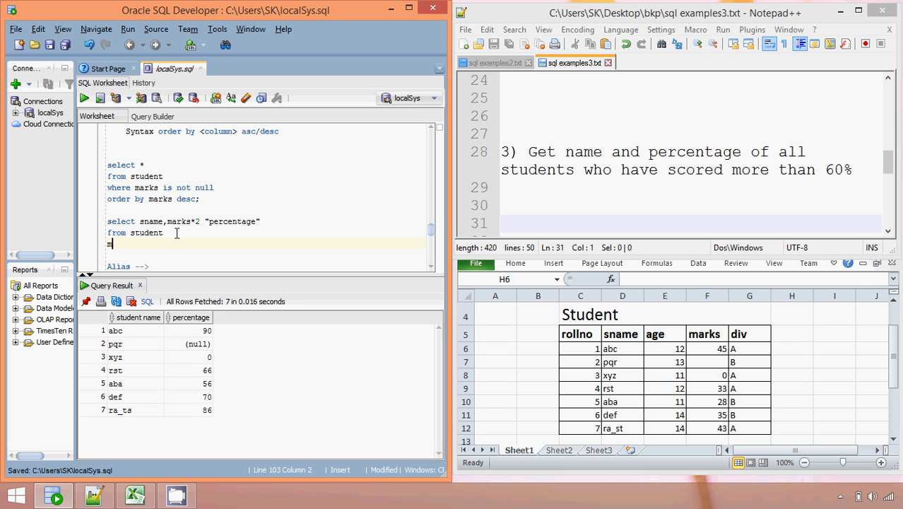
text(where marks)
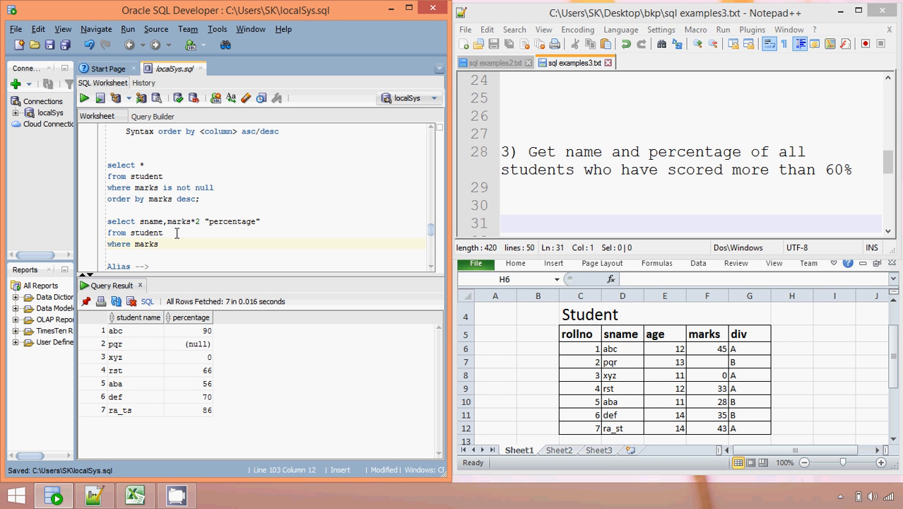
text(*2)
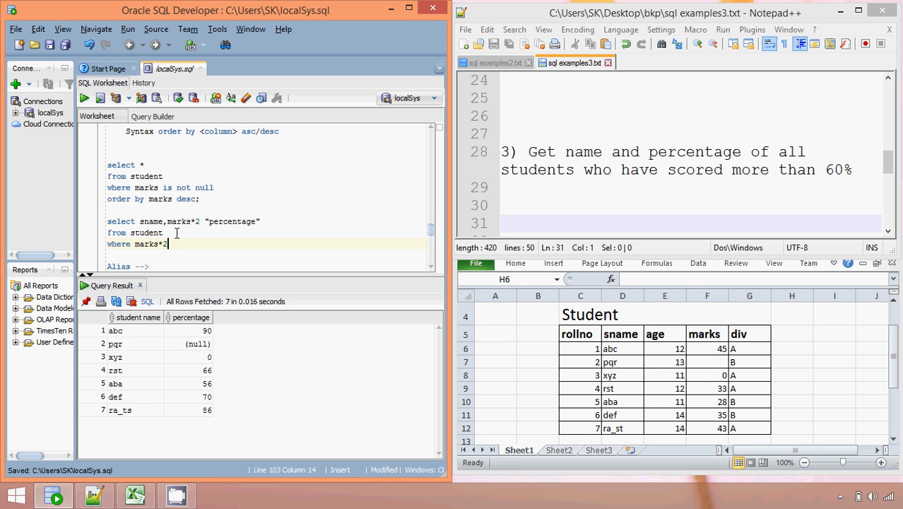
text(>)
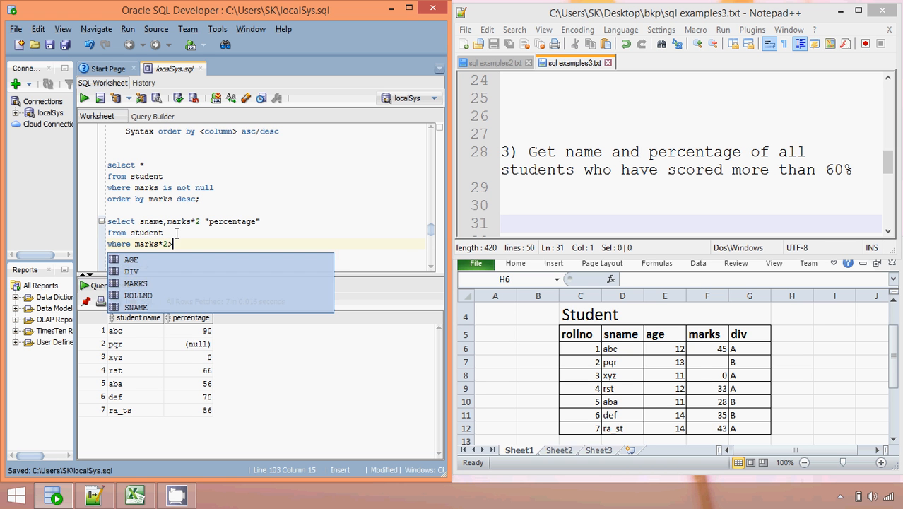
text(60;)
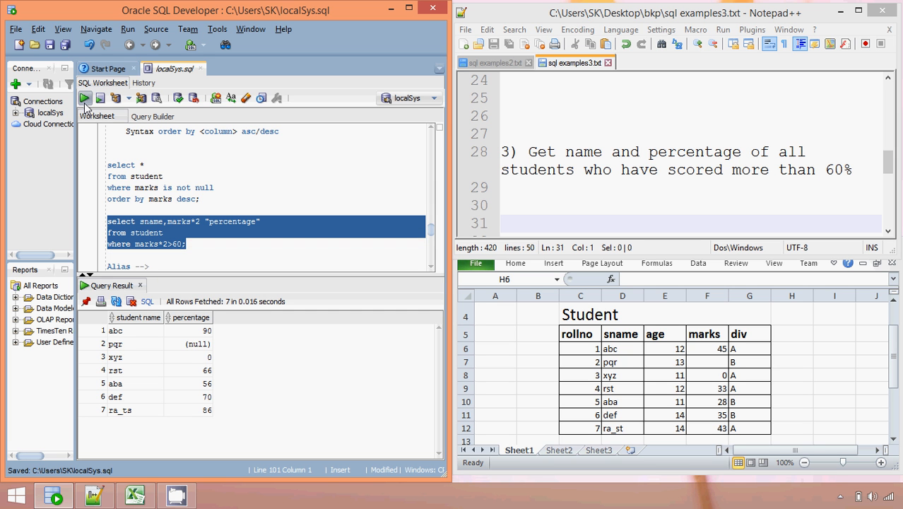
click(85, 98)
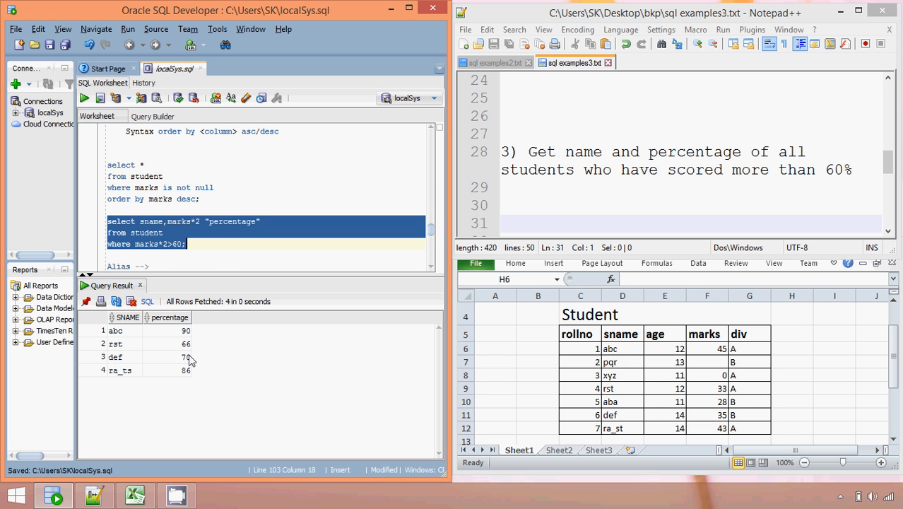
Filter on percentage>60 instead and run, getting an ORA-00904 invalid identifier error
click(173, 243)
text(percentage)
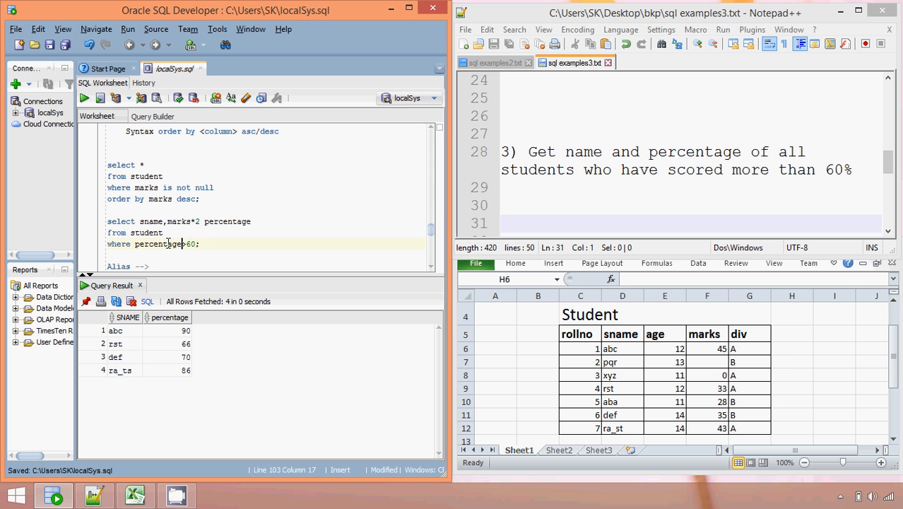
click(85, 98)
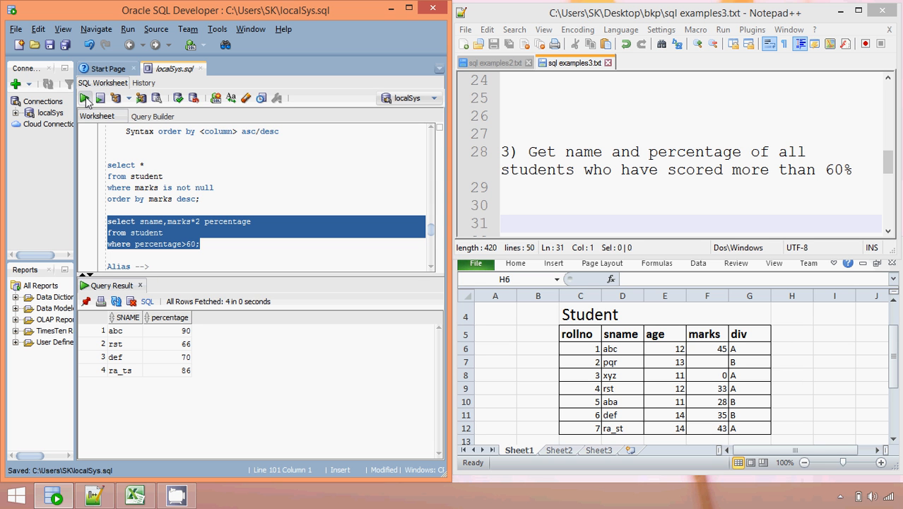
click(85, 99)
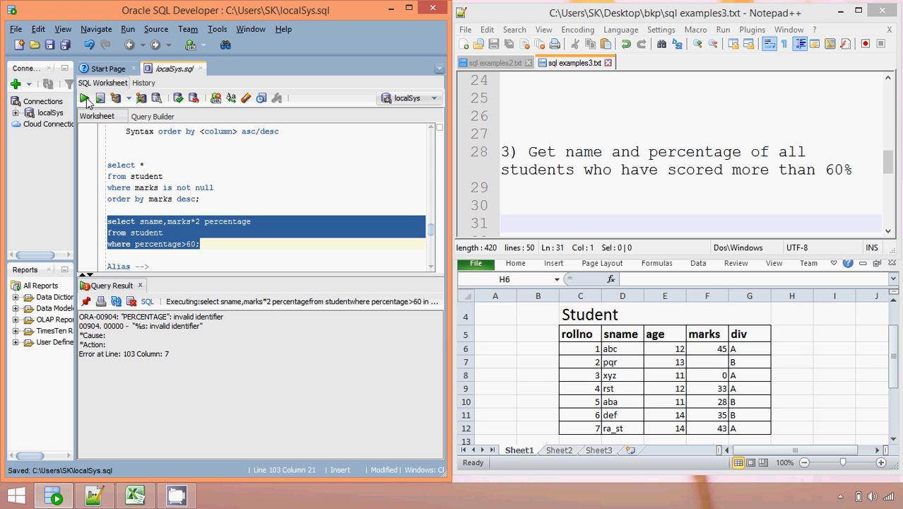
mouse_move(242, 166)
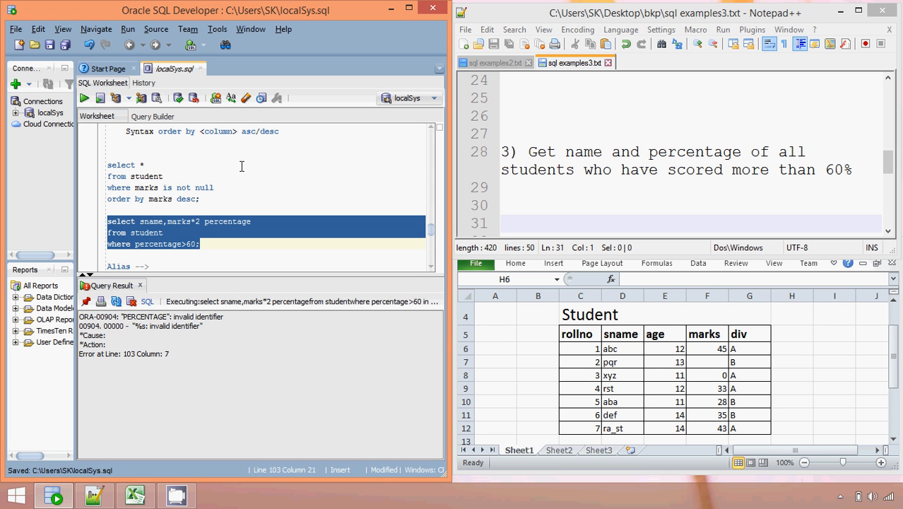
click(163, 232)
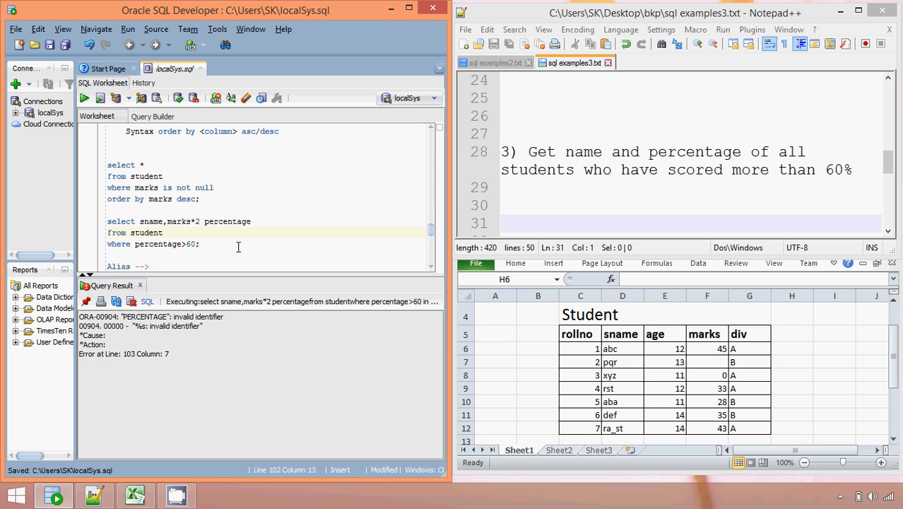
Write the note 'Execution of Select Query : From --> Where --> Select' below the query
text(Ex)
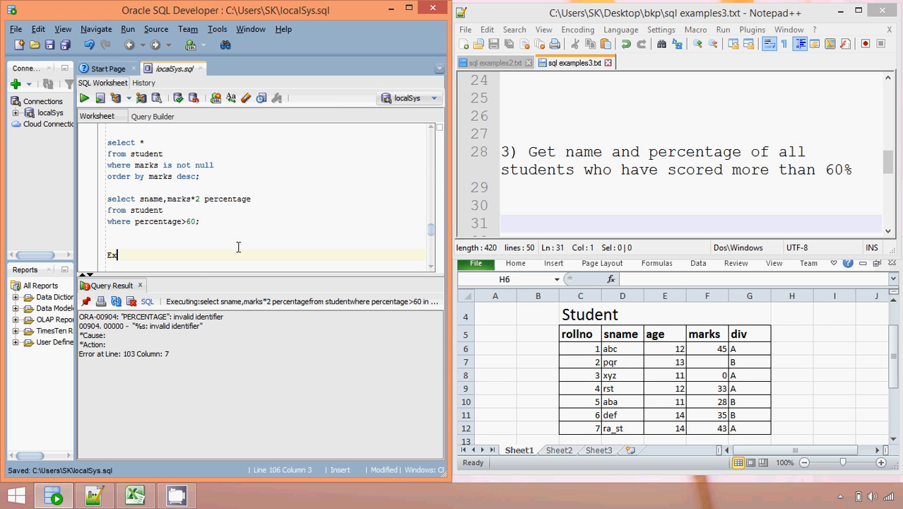
text(ecution)
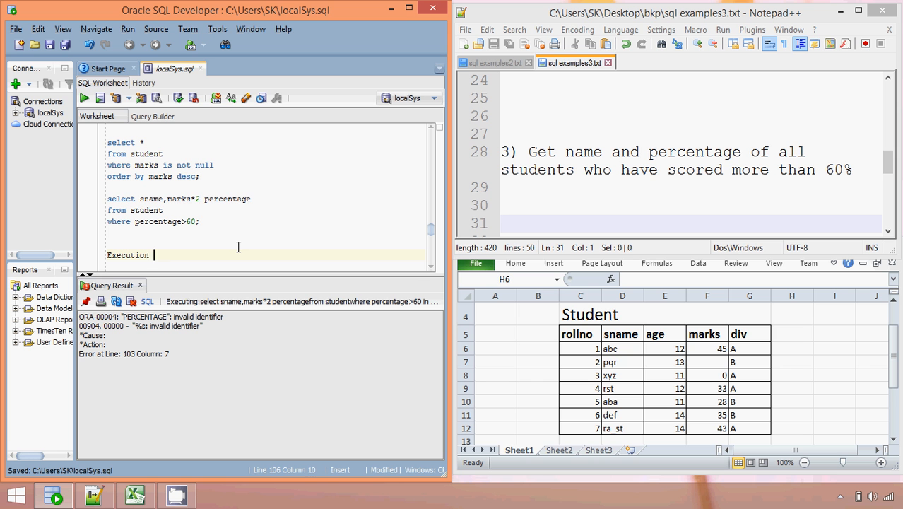
text(of Select Query :)
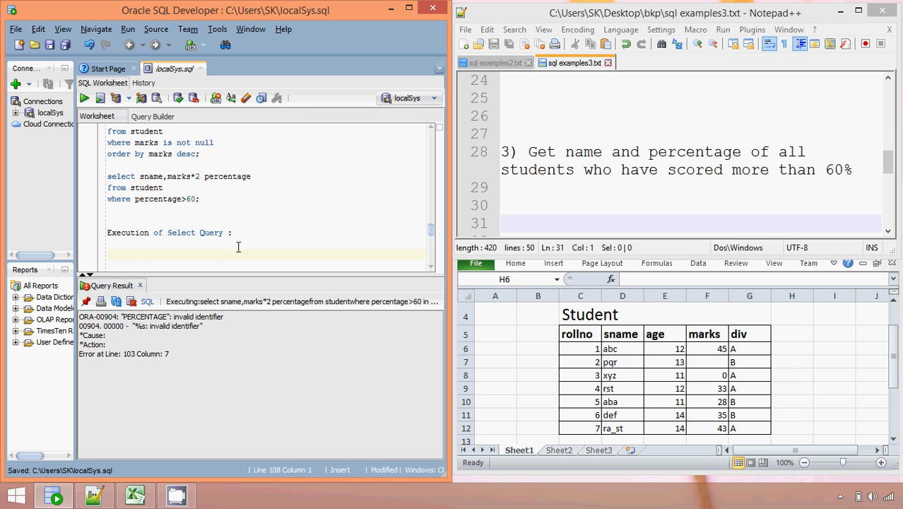
text(From)
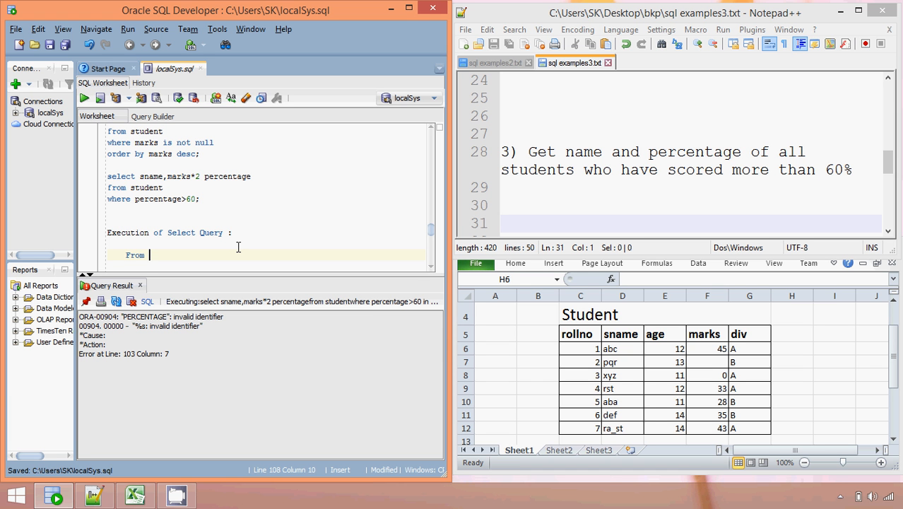
text(--> Where)
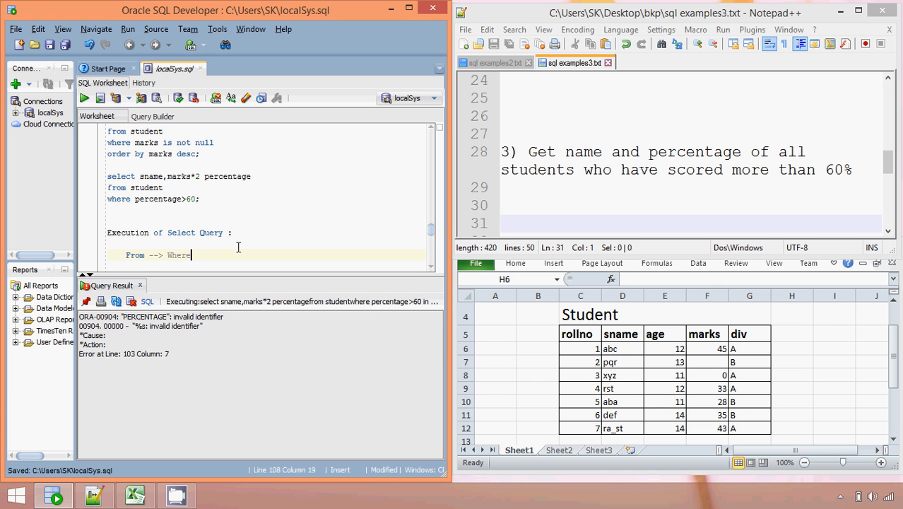
text(-->)
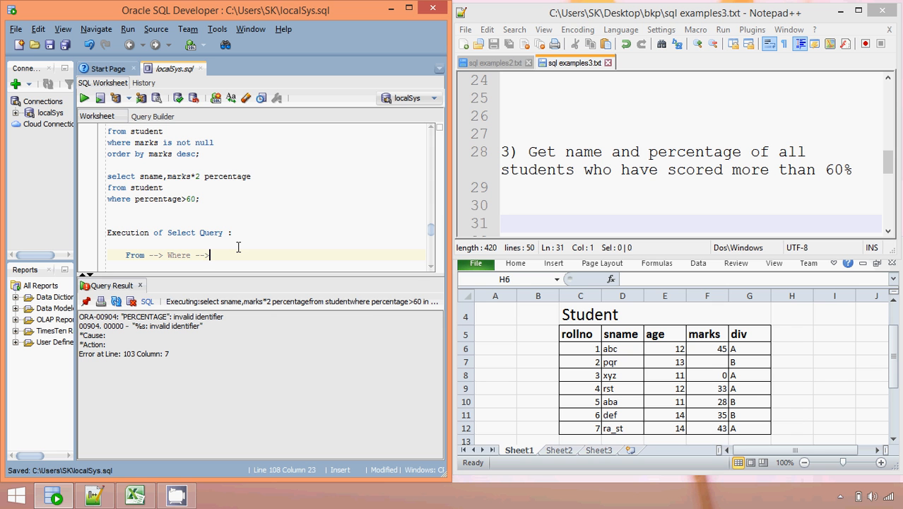
text(Select)
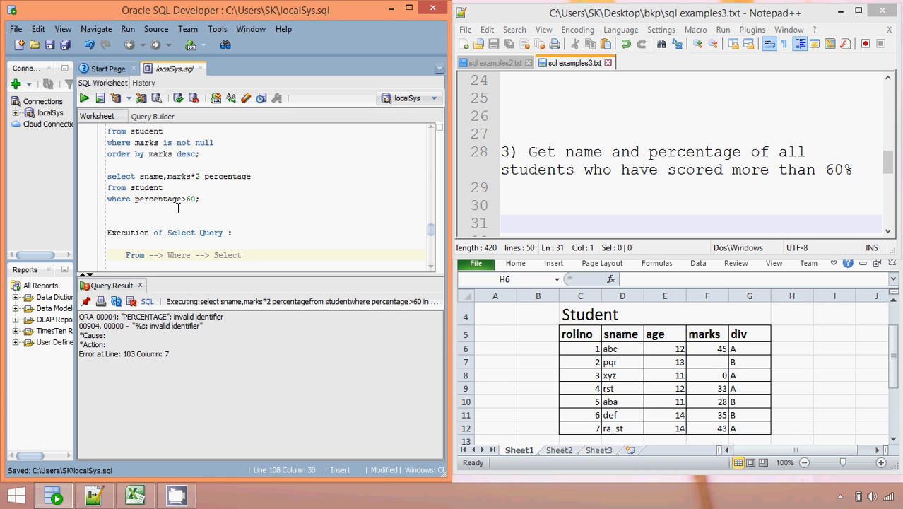
mouse_move(178, 255)
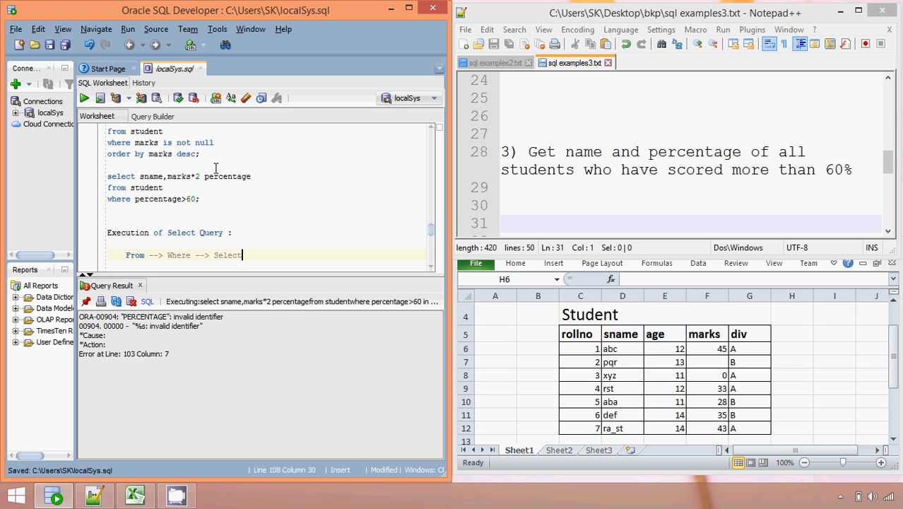
Highlight the word percentage in the WHERE clause to relate it to the note
click(218, 175)
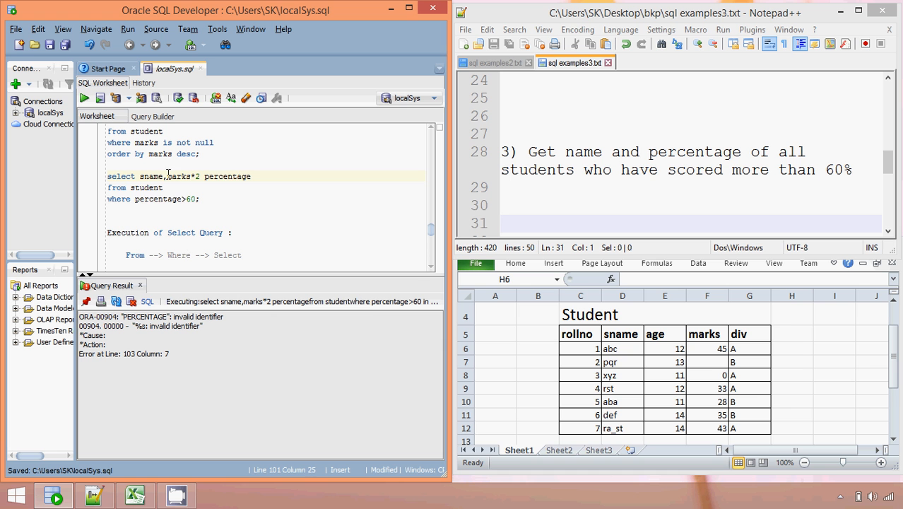
double_click(158, 198)
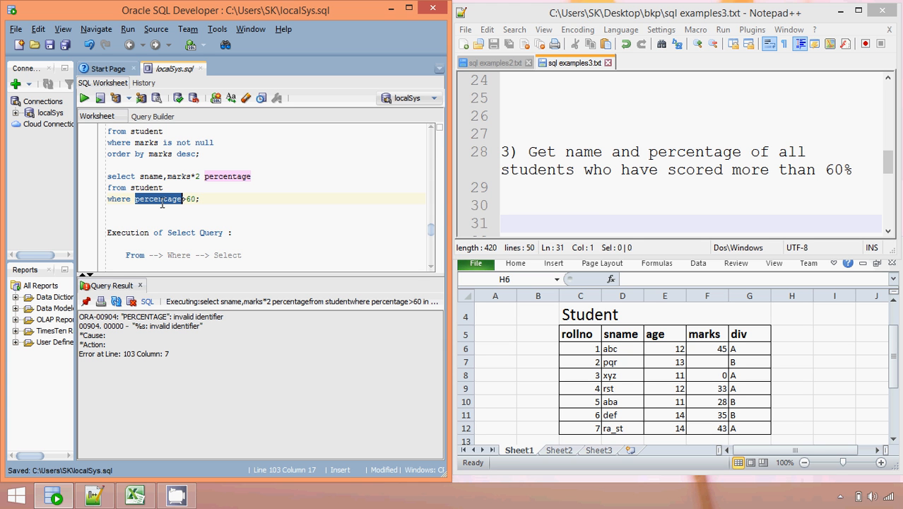
mouse_move(572, 144)
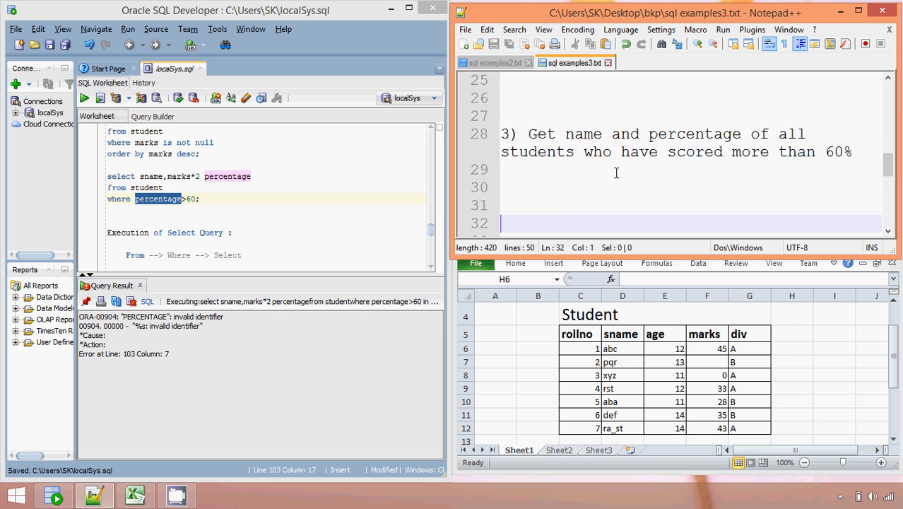
Scroll the Notepad++ exercise file down to task 4 on students above 60%
scroll(down, 3)
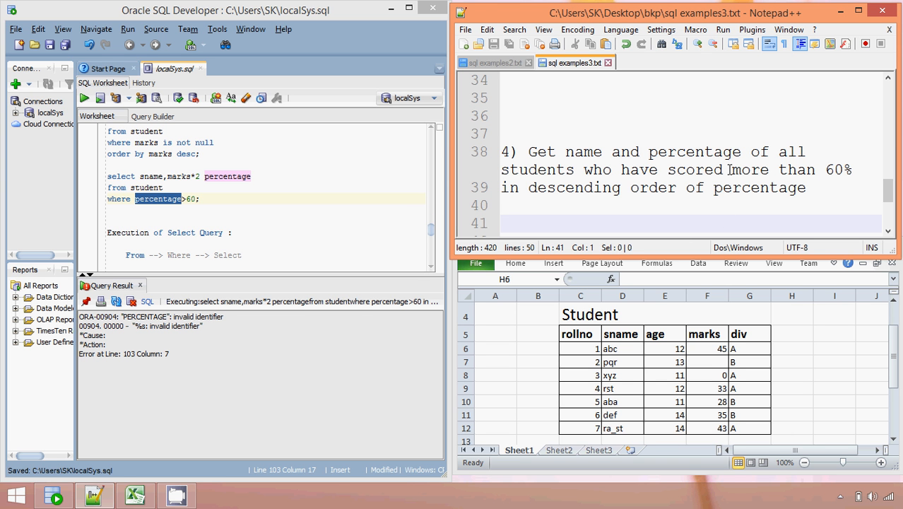
mouse_move(611, 230)
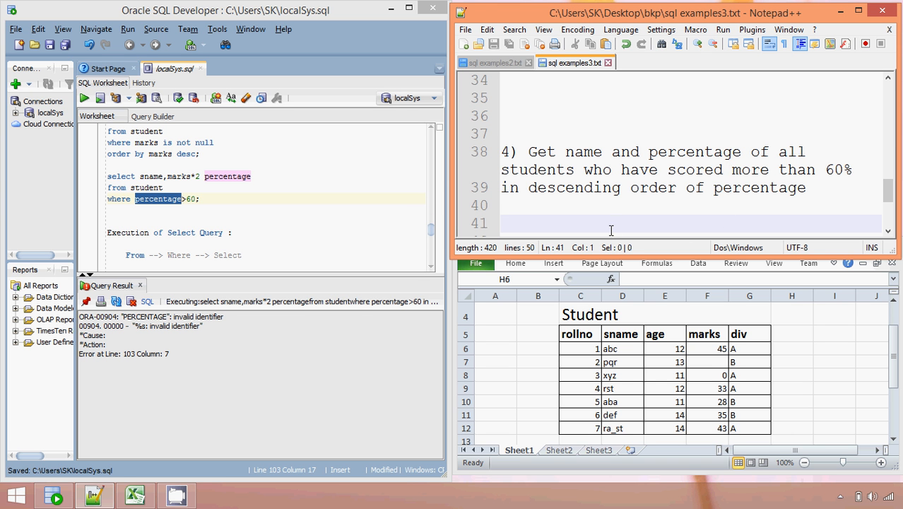
Add ORDER BY marks*2 desc to the percentage query and run it
click(200, 198)
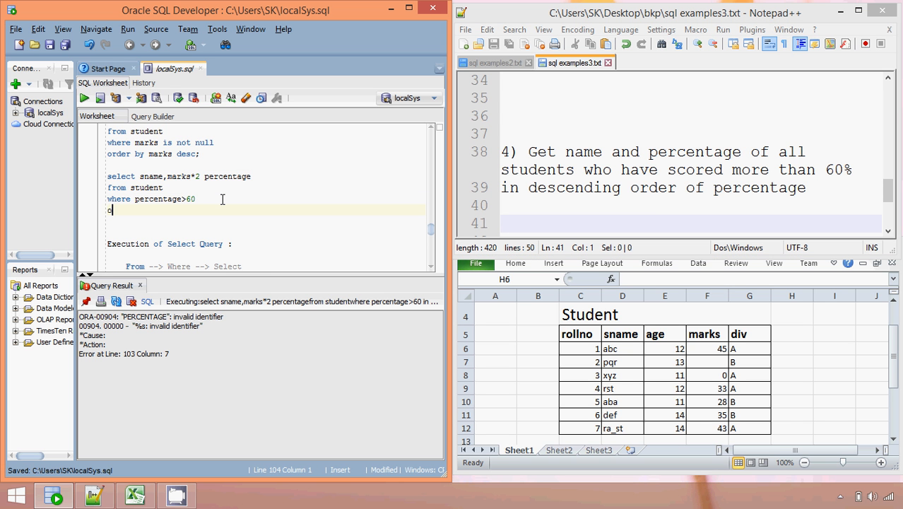
text(order by marks)
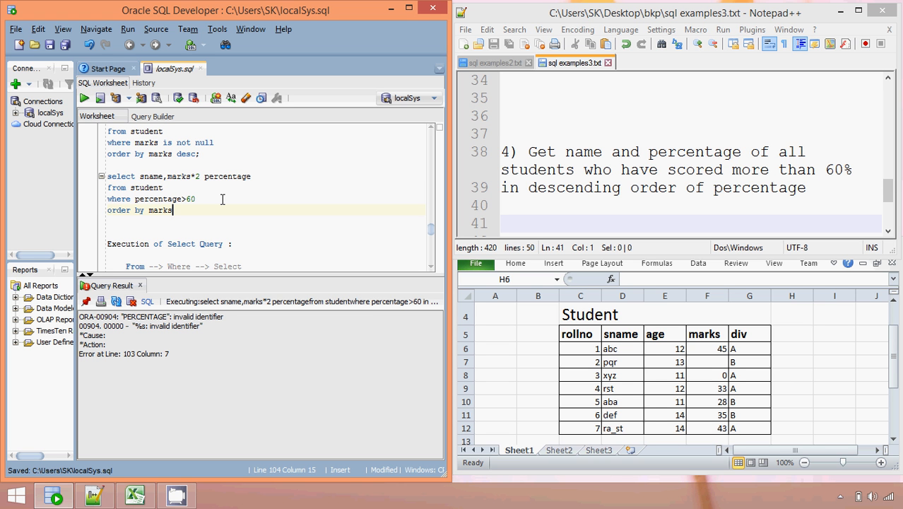
text(*2)
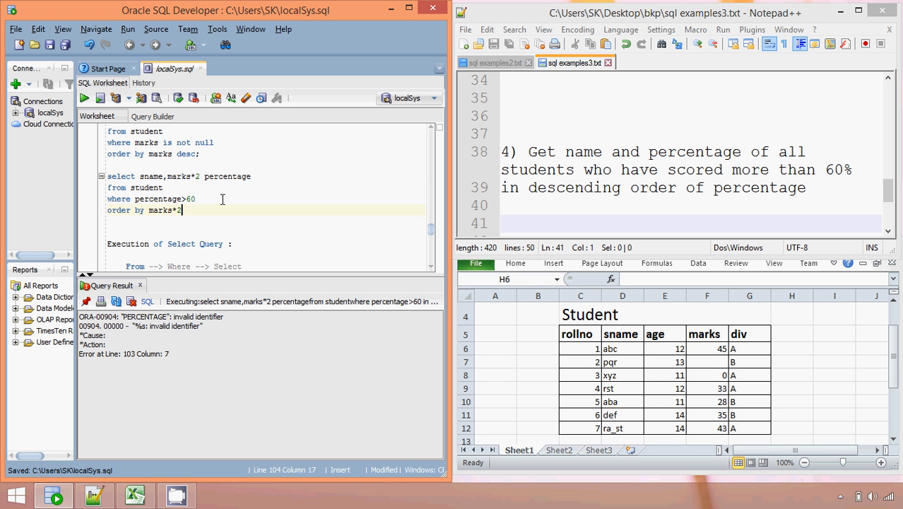
text(desc;)
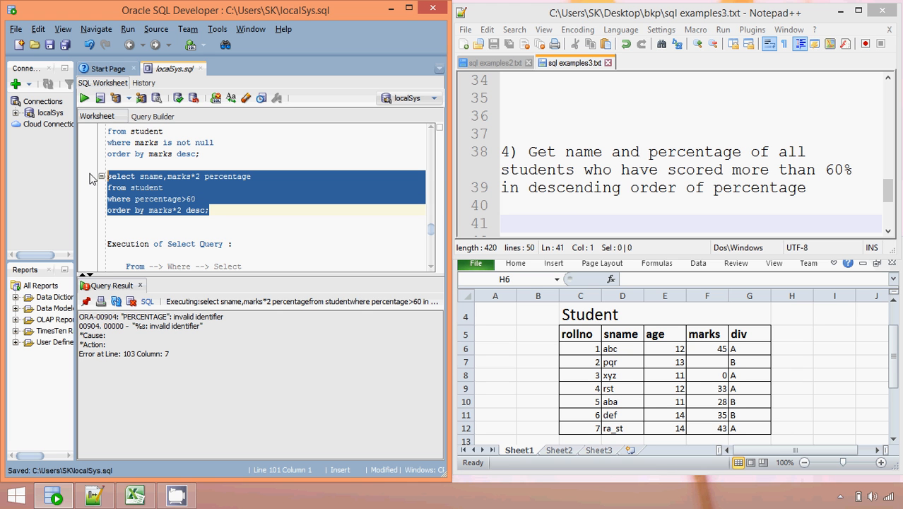
click(83, 98)
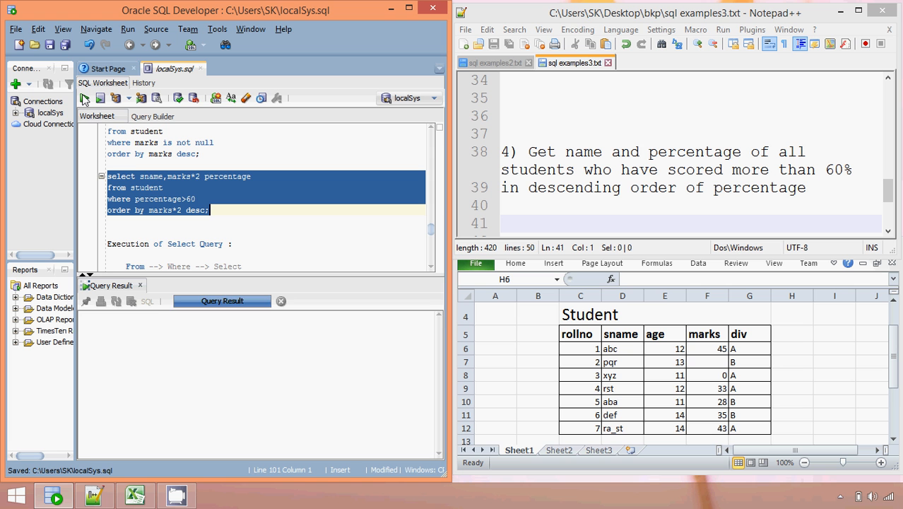
click(84, 98)
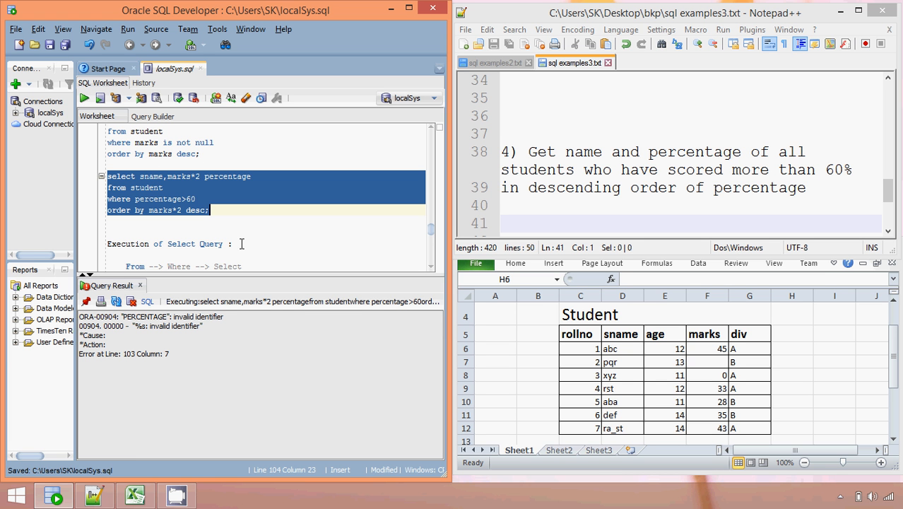
Correct the WHERE condition to marks*2>60 and rerun the query for four rows, highest first
click(158, 198)
text(marks*2)
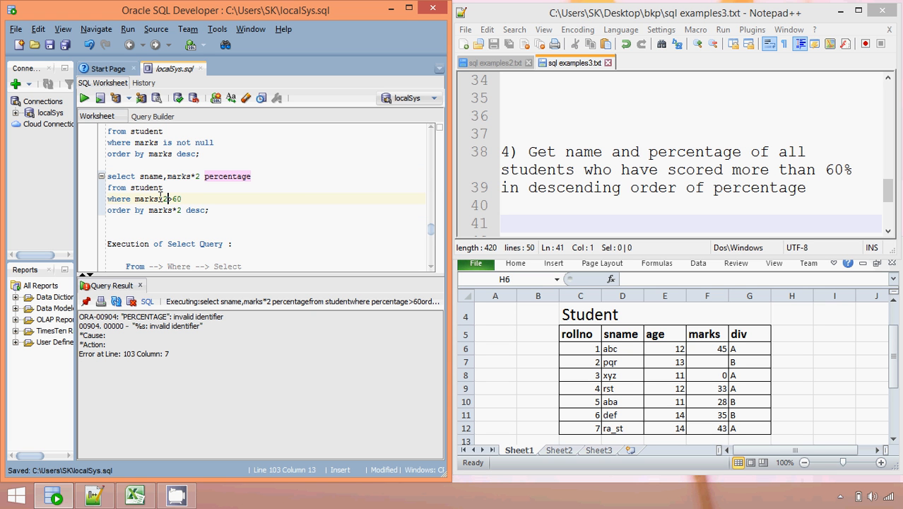
drag(107, 187, 209, 210)
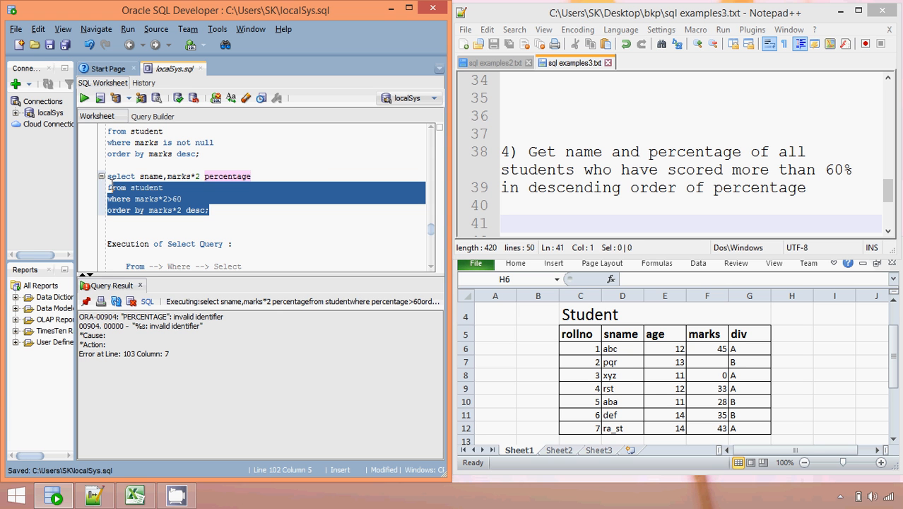
click(84, 98)
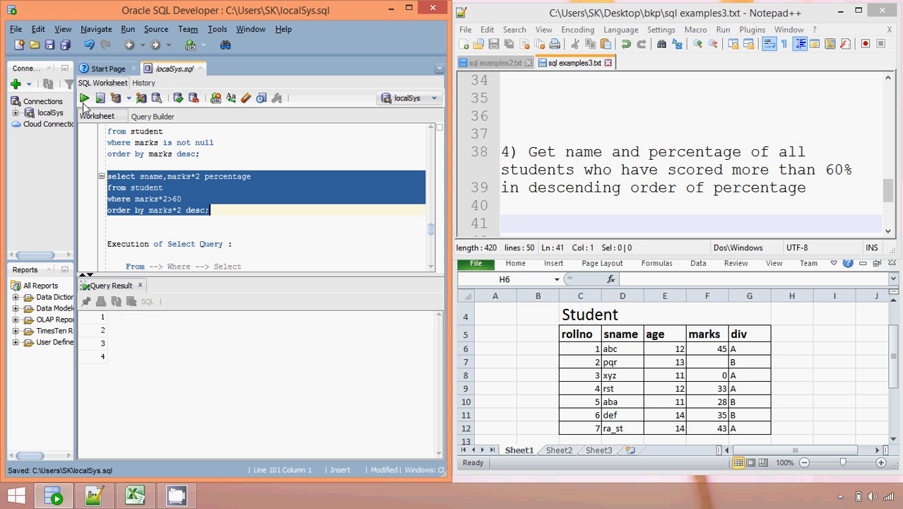
click(85, 99)
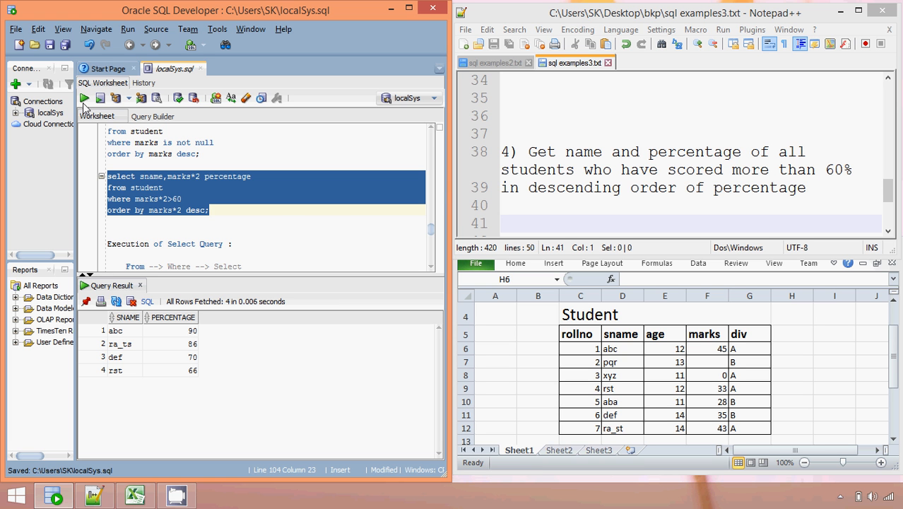
Append ' --> Order By' to the From --> Where --> Select execution-order note
click(301, 219)
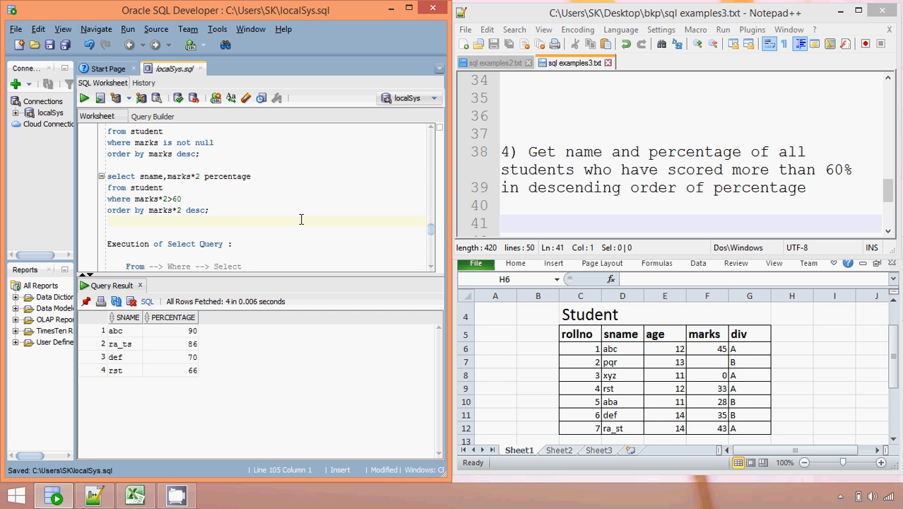
click(127, 221)
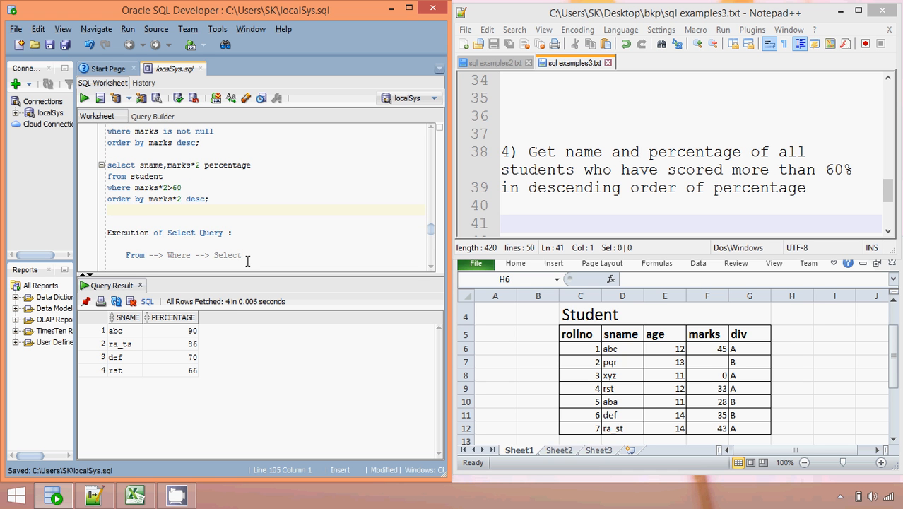
click(143, 255)
text( --> Order By)
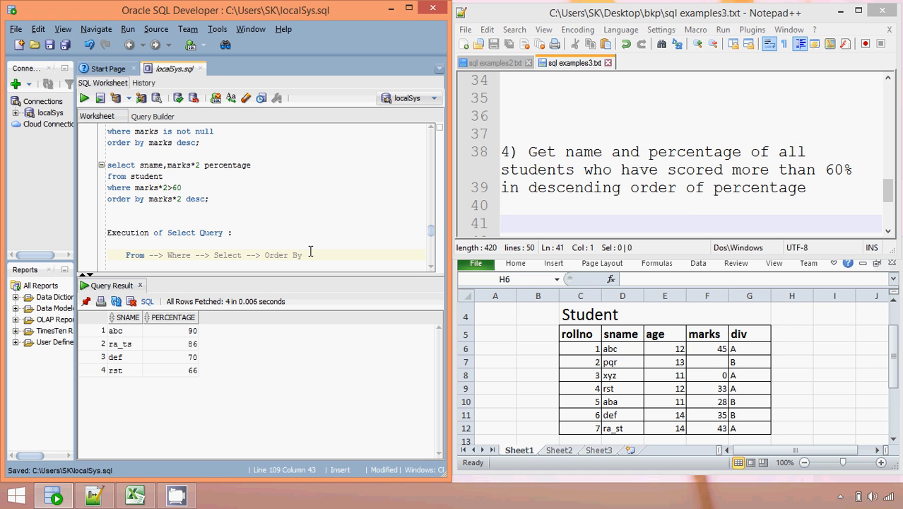
mouse_move(223, 164)
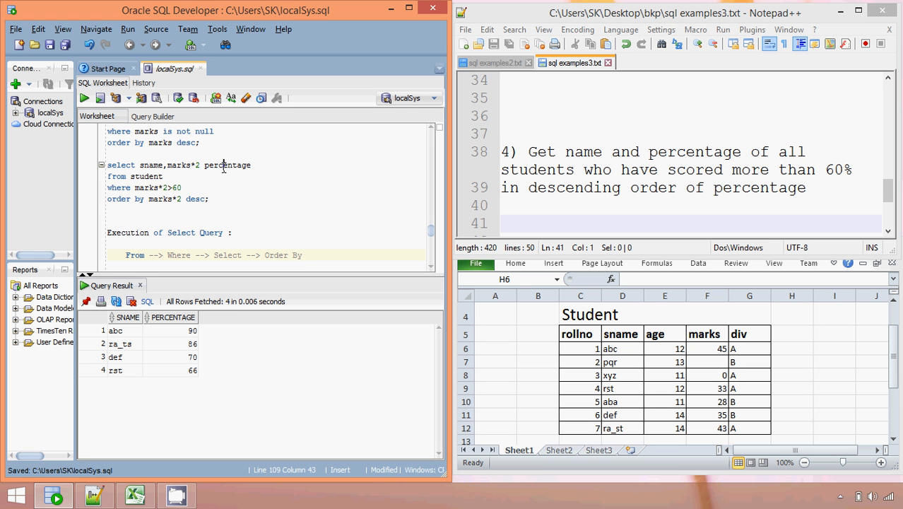
double_click(226, 164)
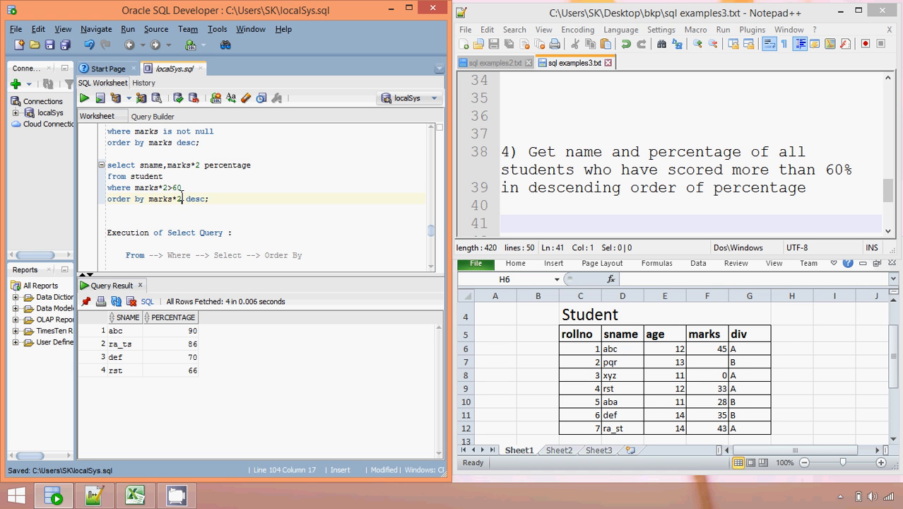
Replace marks*2 in ORDER BY with the percentage alias and rerun for the same four rows
key(BackSpace)
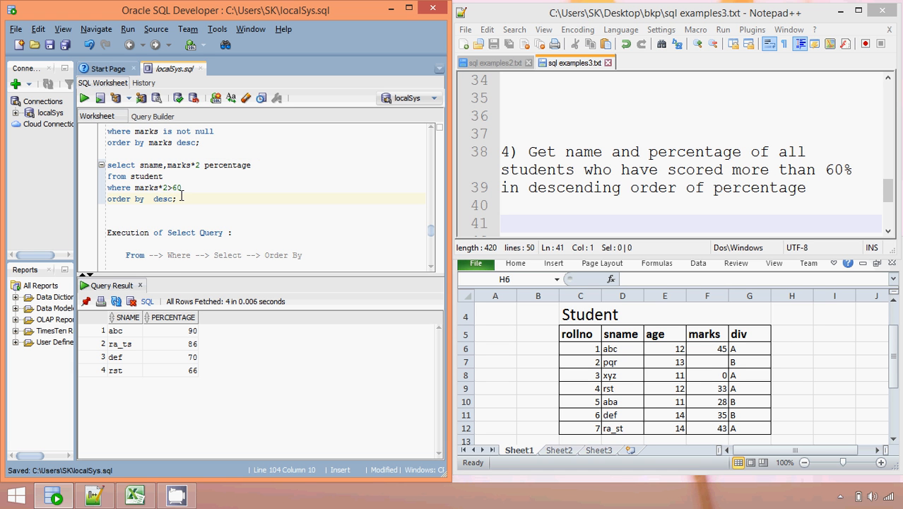
text(percentage)
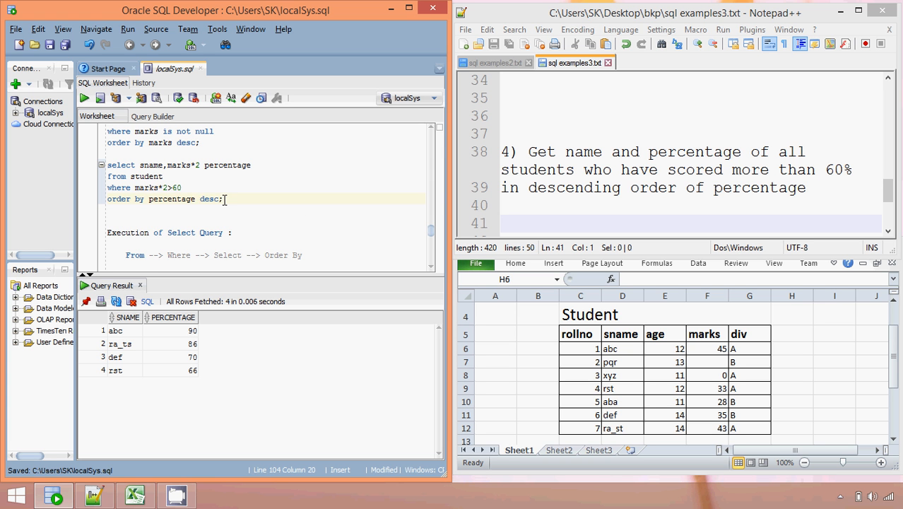
click(85, 99)
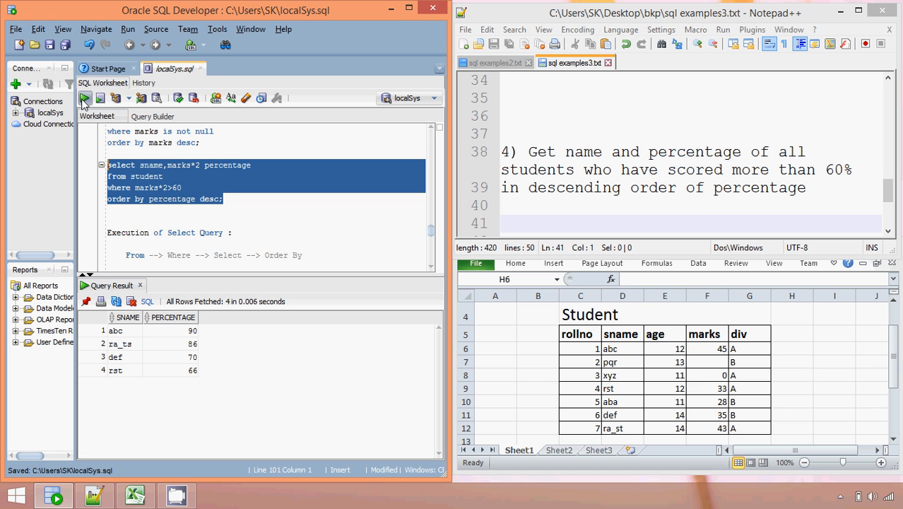
click(85, 99)
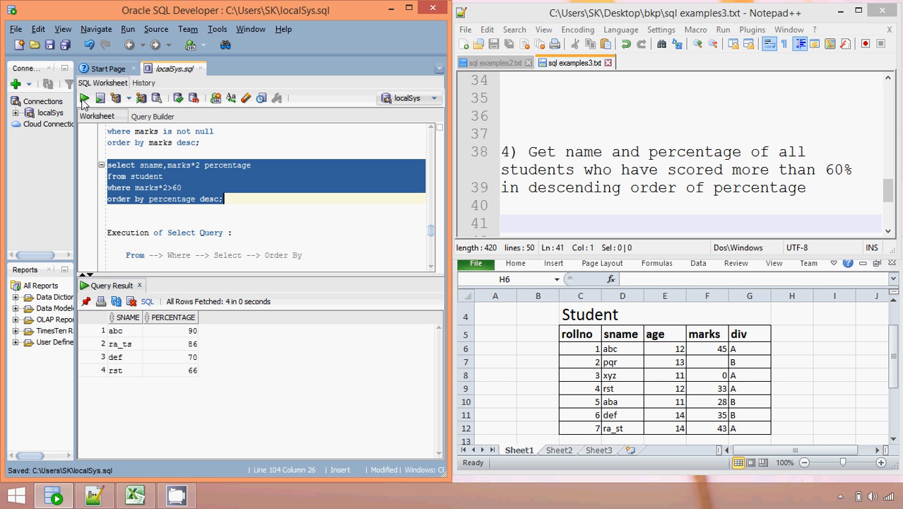
click(223, 198)
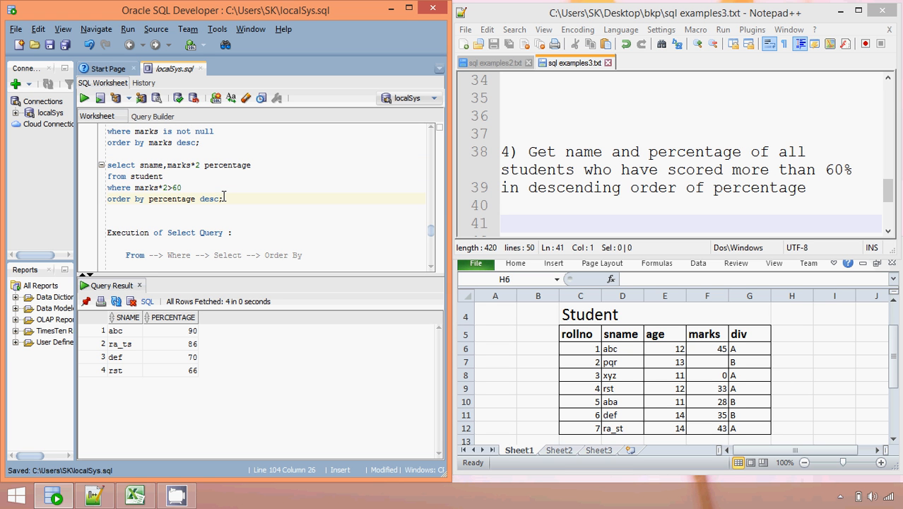
Change the sort to a column position descending and rerun, listing rst, ra_st, def, abc
key(BackSpace)
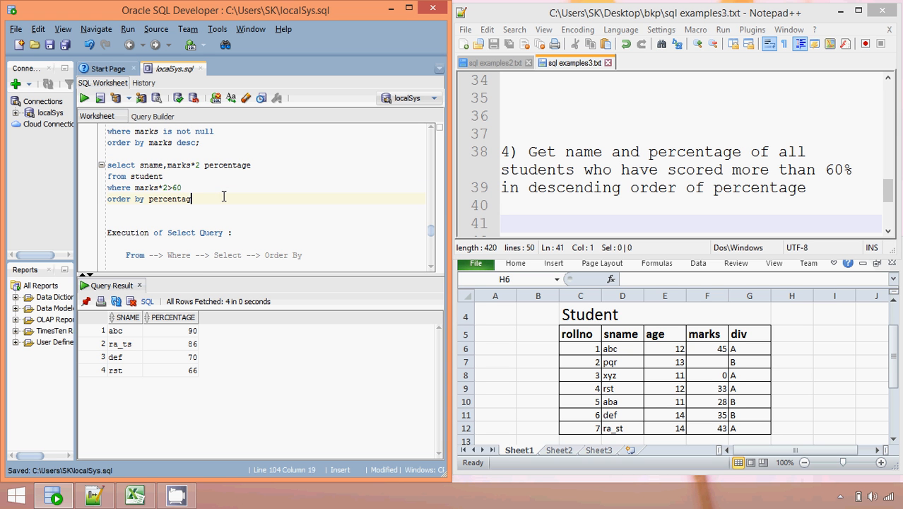
key(BackSpace)
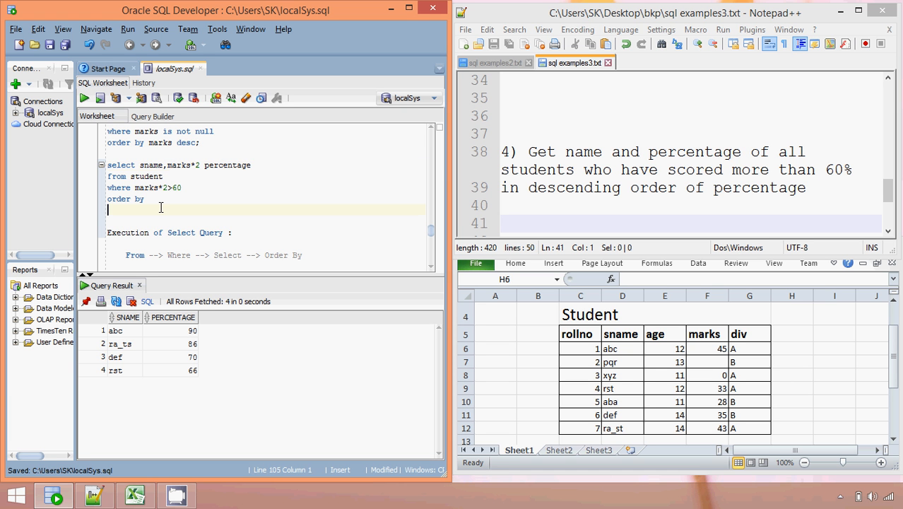
text(2)
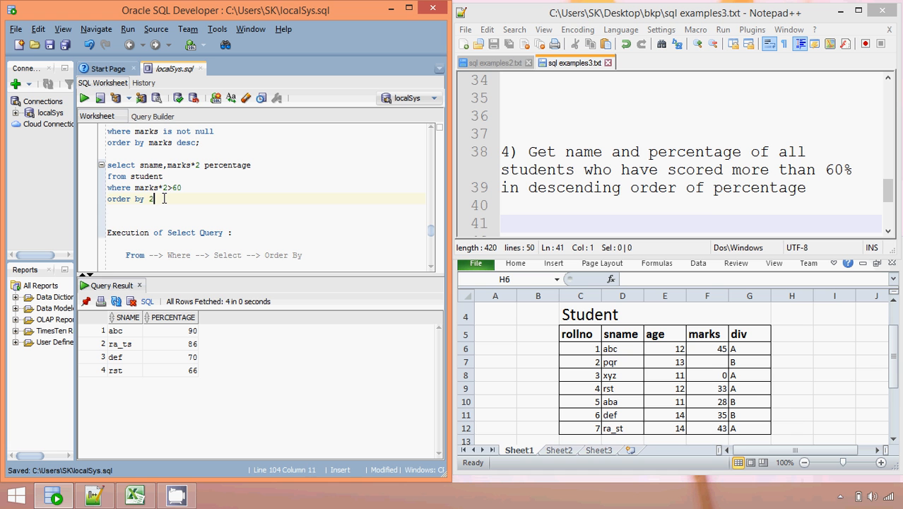
text(desc)
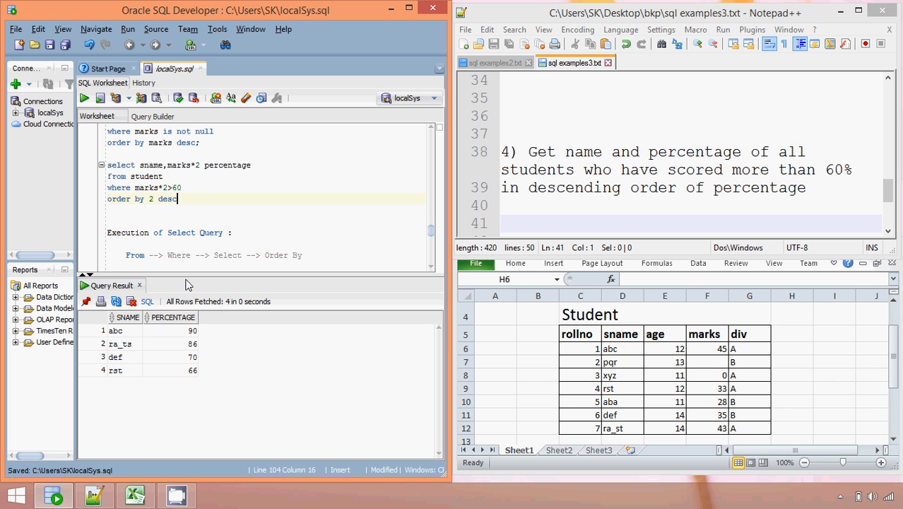
mouse_move(178, 343)
text(1)
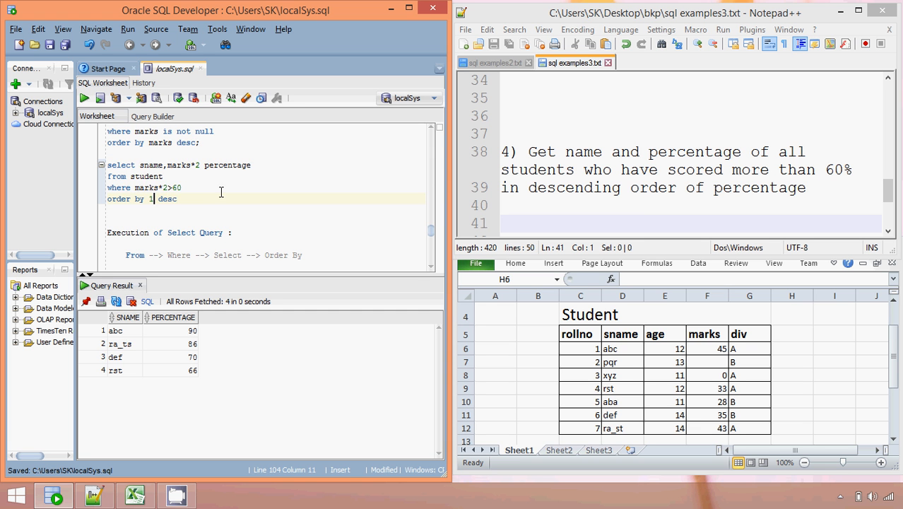
drag(107, 164, 178, 198)
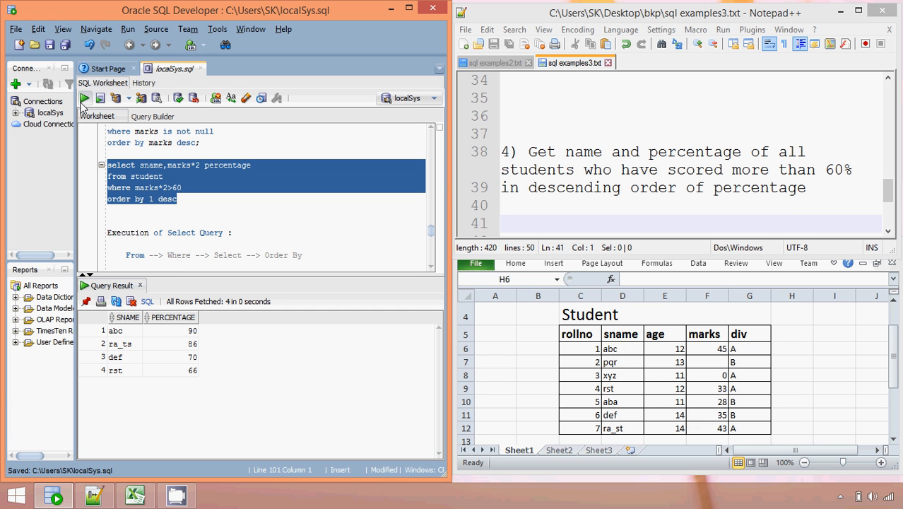
click(85, 99)
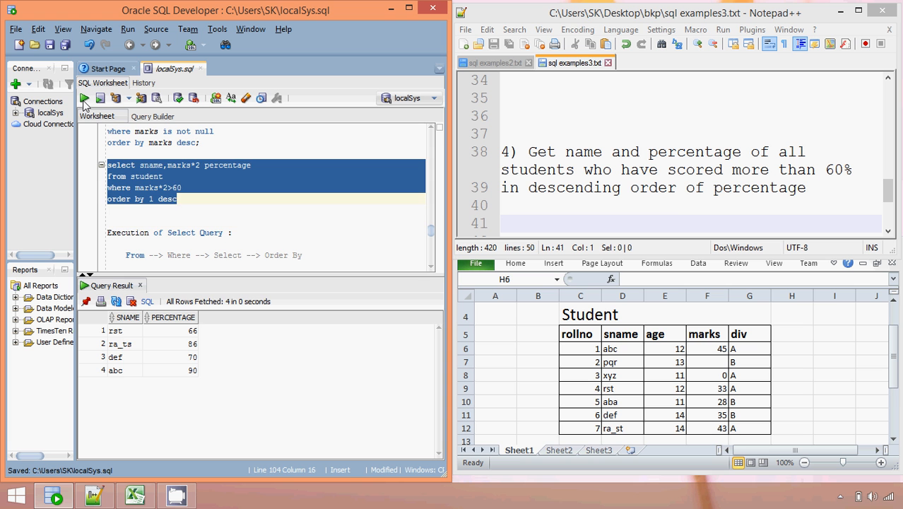
click(237, 164)
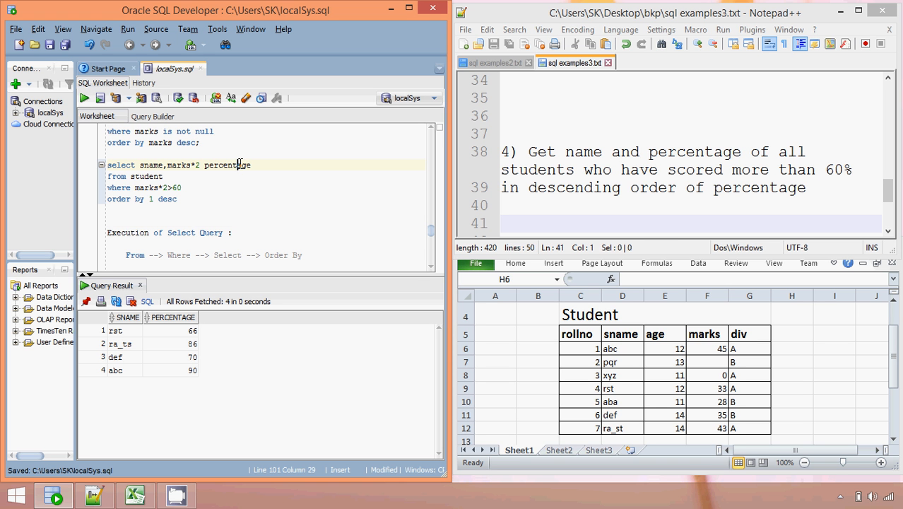